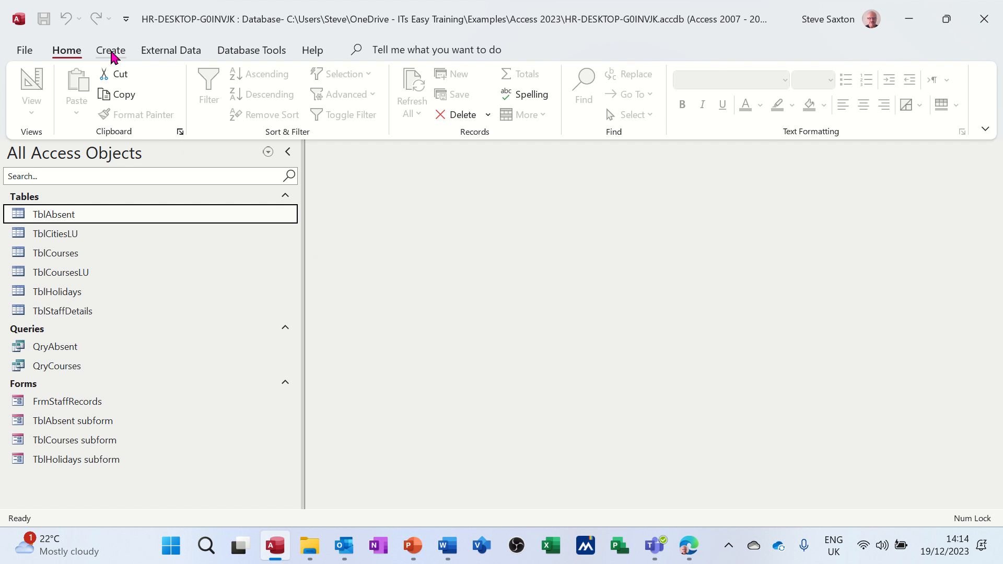
# Create a new query design and add the TblStaffDetails table to it.
pyautogui.click(110, 50)
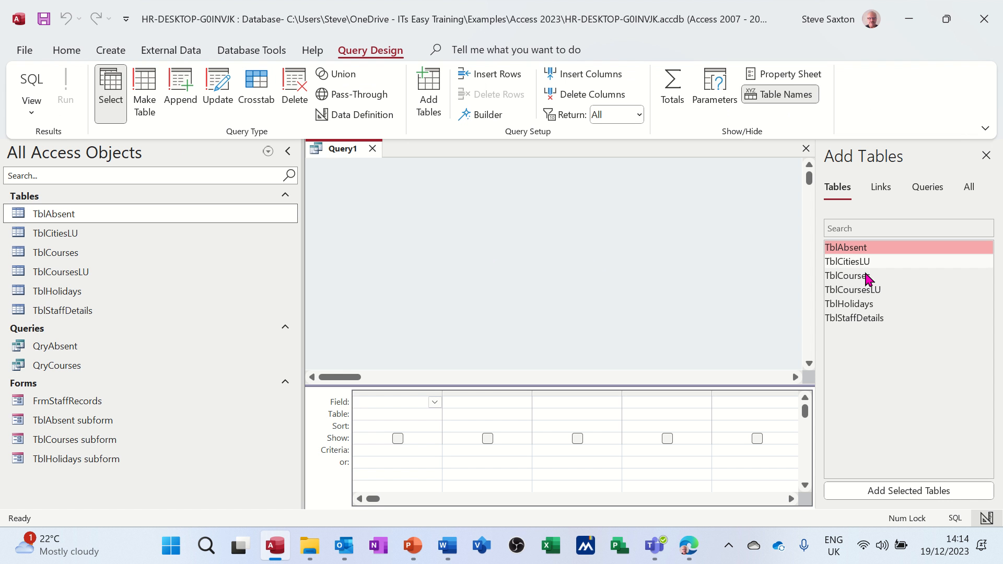
pyautogui.click(854, 317)
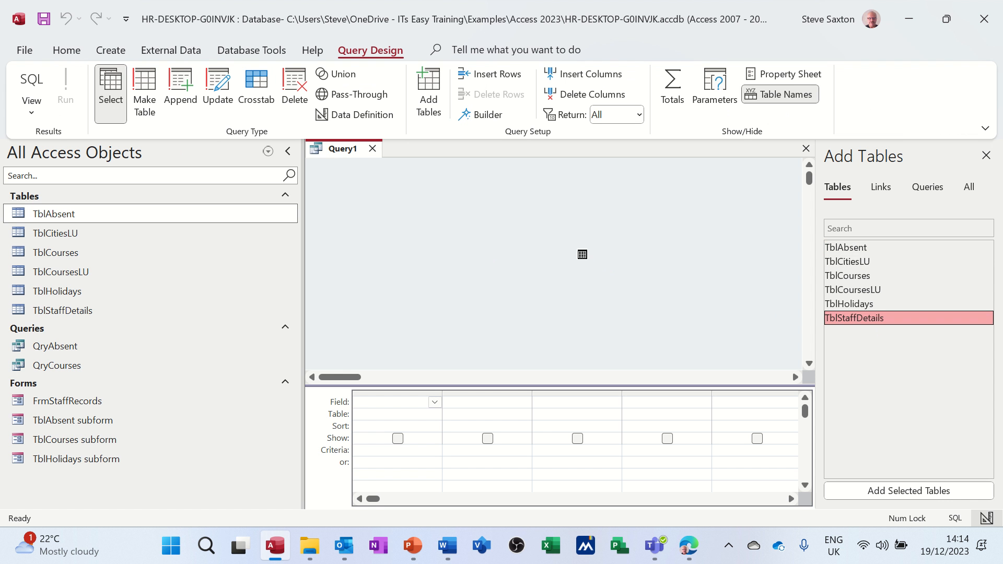
pyautogui.click(908, 491)
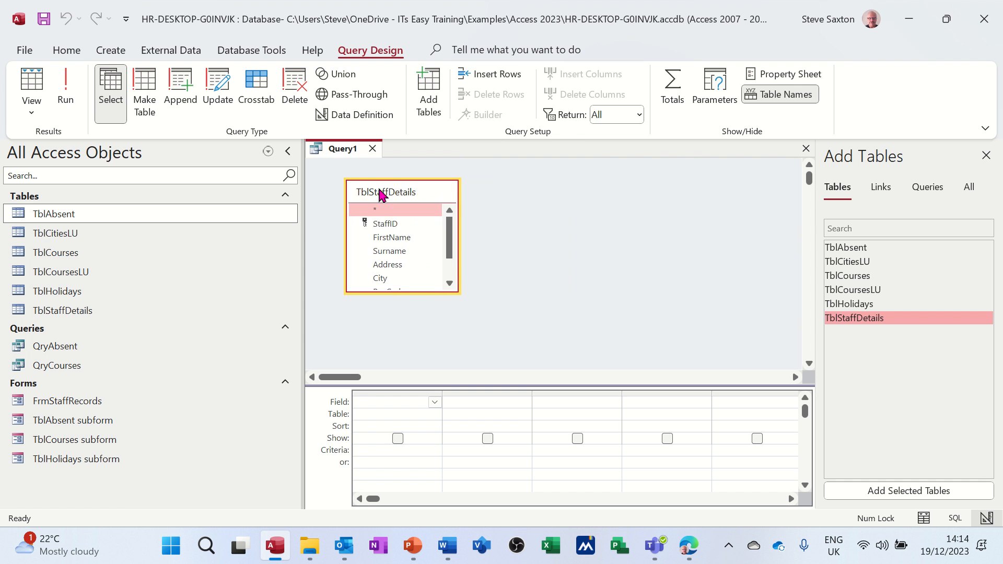
pyautogui.moveTo(858, 249)
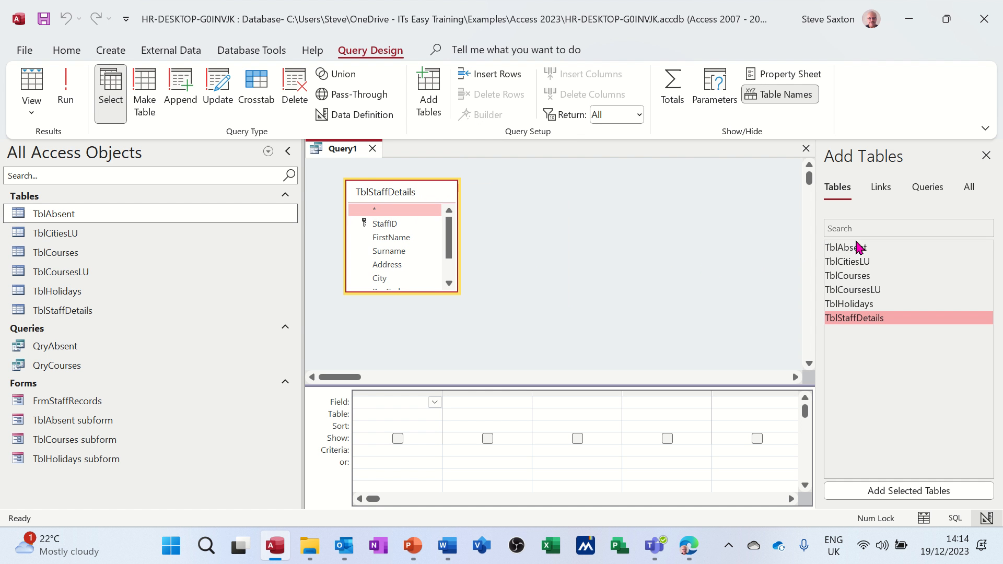
# Add TblAbsent and put FirstName, Surname, Type and Duration into the query grid.
pyautogui.doubleClick(845, 247)
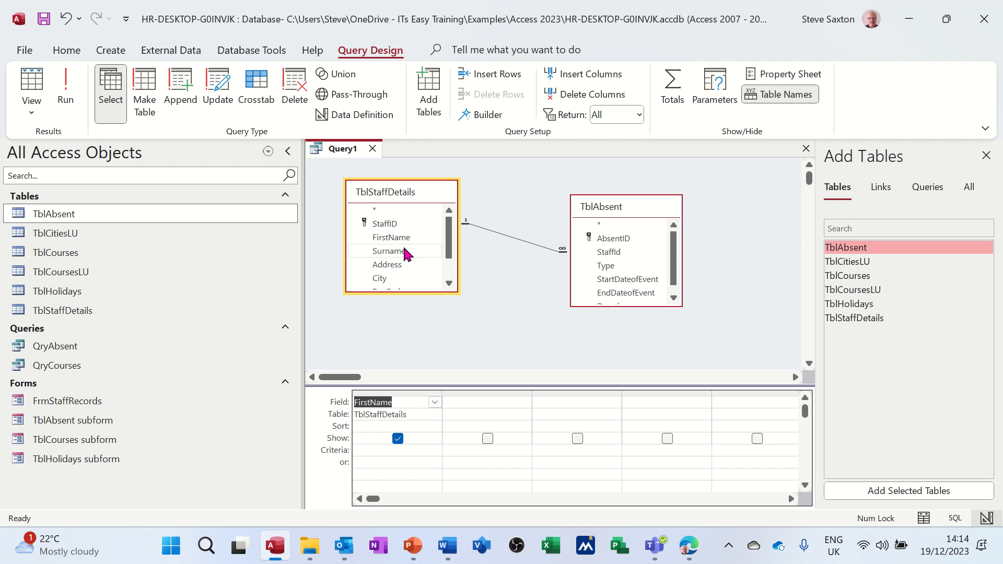
pyautogui.doubleClick(388, 251)
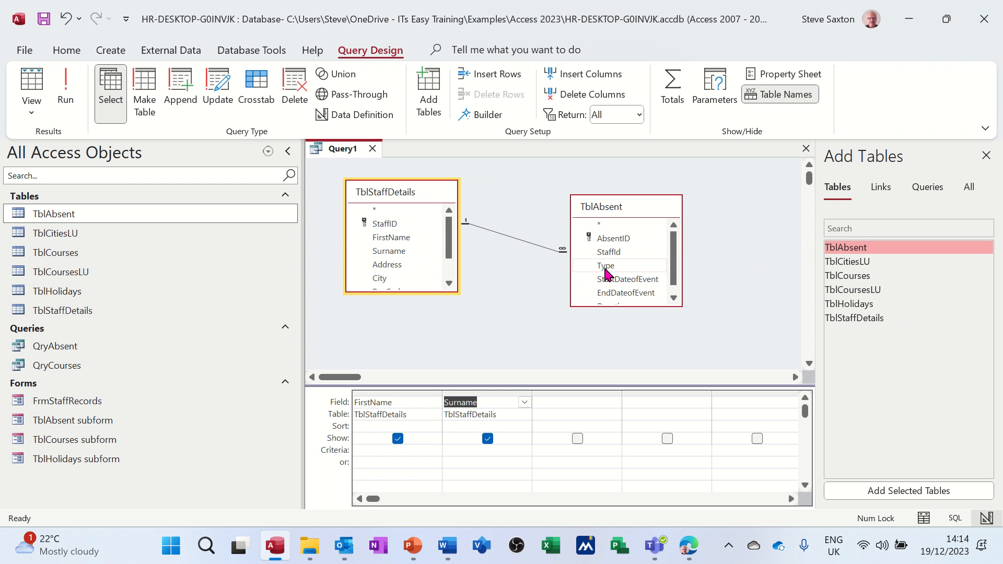
pyautogui.doubleClick(606, 265)
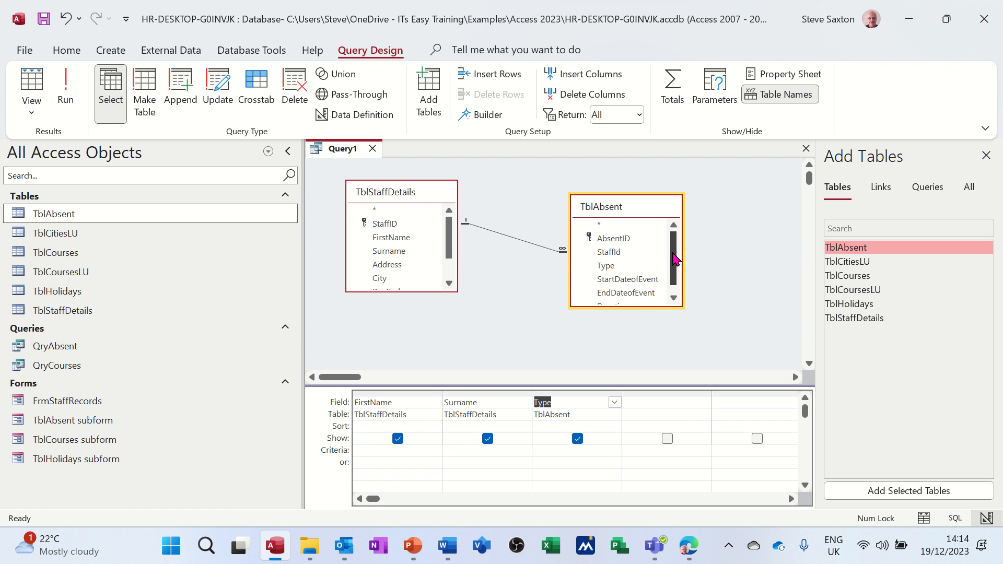
pyautogui.scroll(-3)
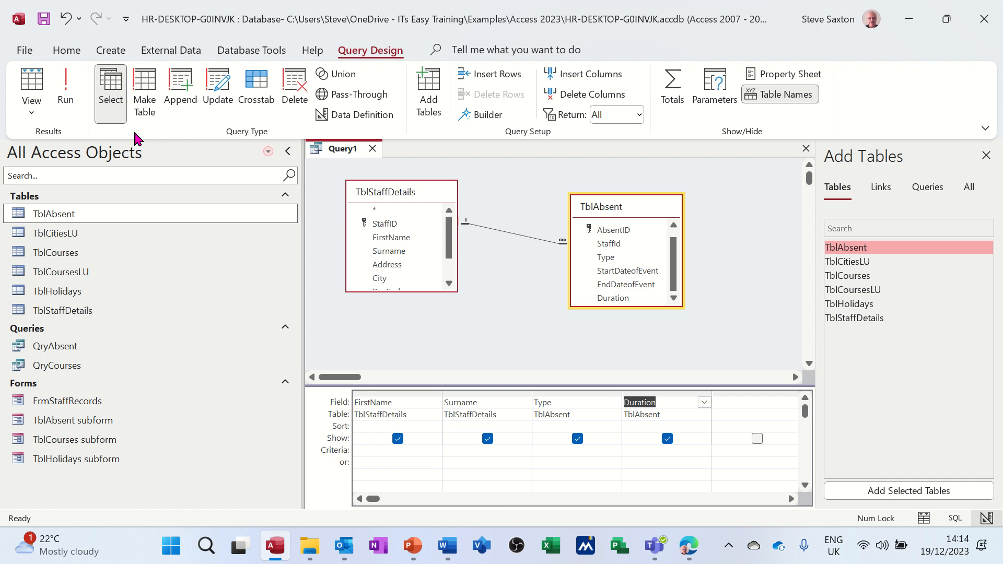
# Run the query to list the four absence records with names, type and duration.
pyautogui.click(65, 86)
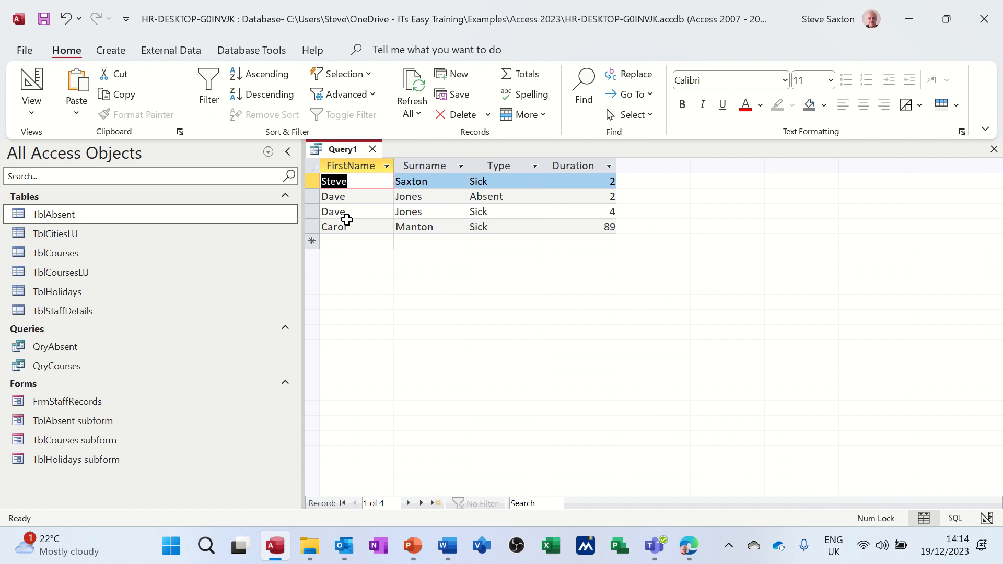
pyautogui.moveTo(612, 272)
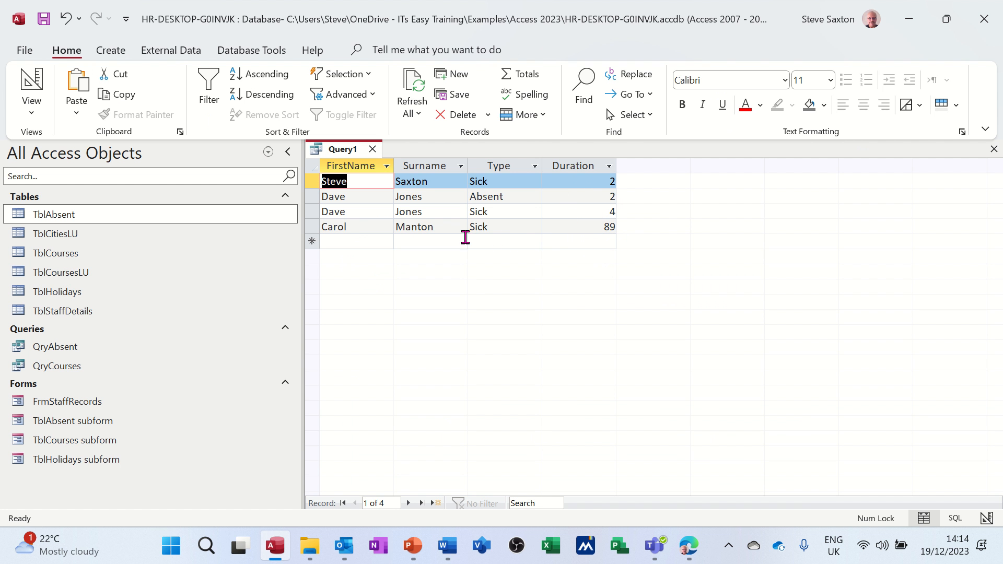
pyautogui.moveTo(506, 230)
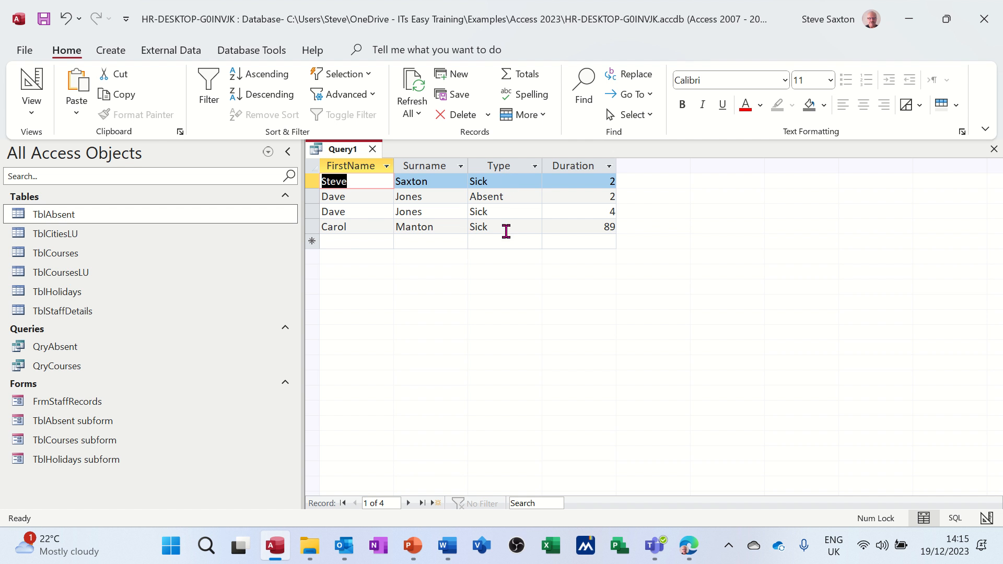
pyautogui.moveTo(588, 241)
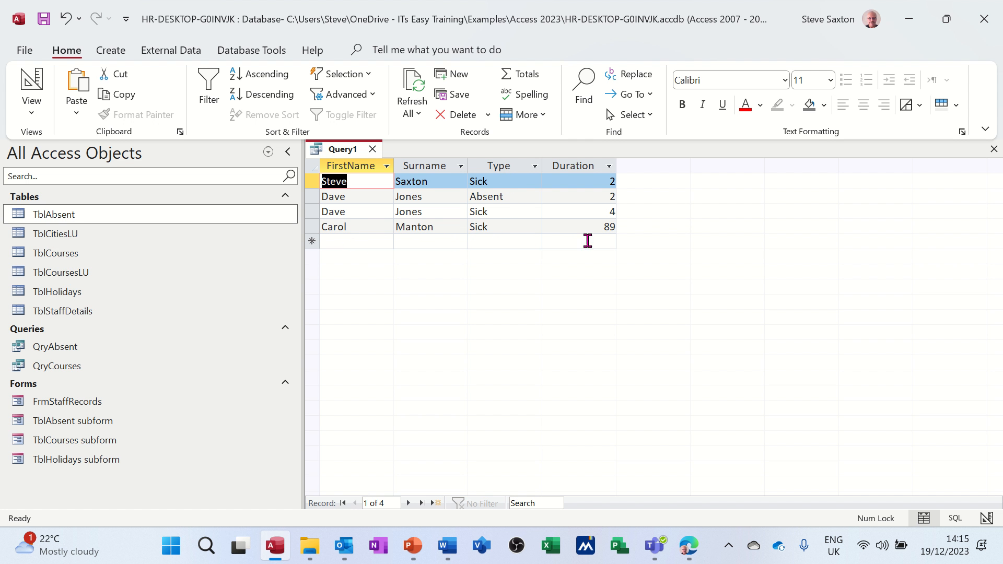
pyautogui.moveTo(388, 178)
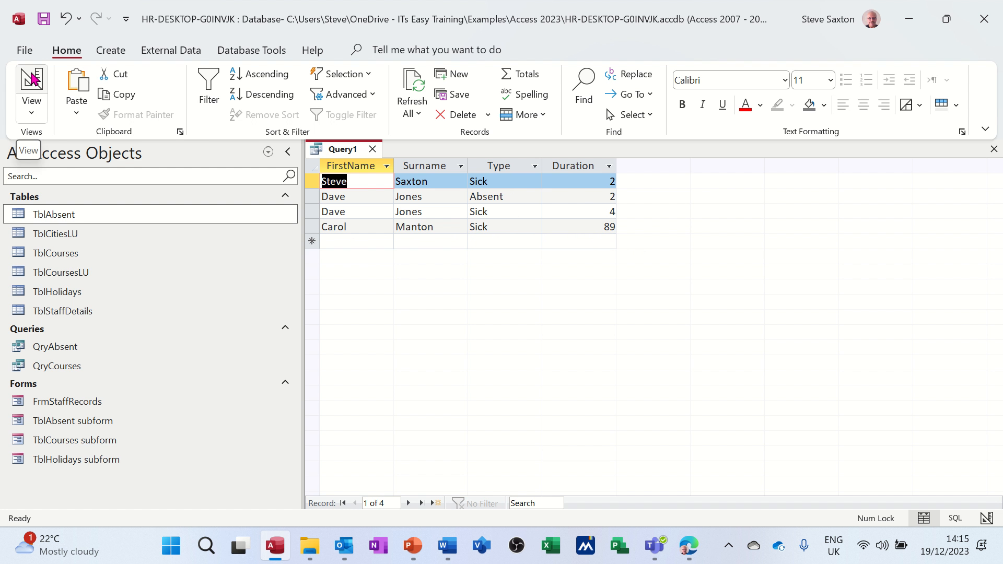
# Back in Design View, set the Surname criteria to [Enter Surname].
pyautogui.click(30, 81)
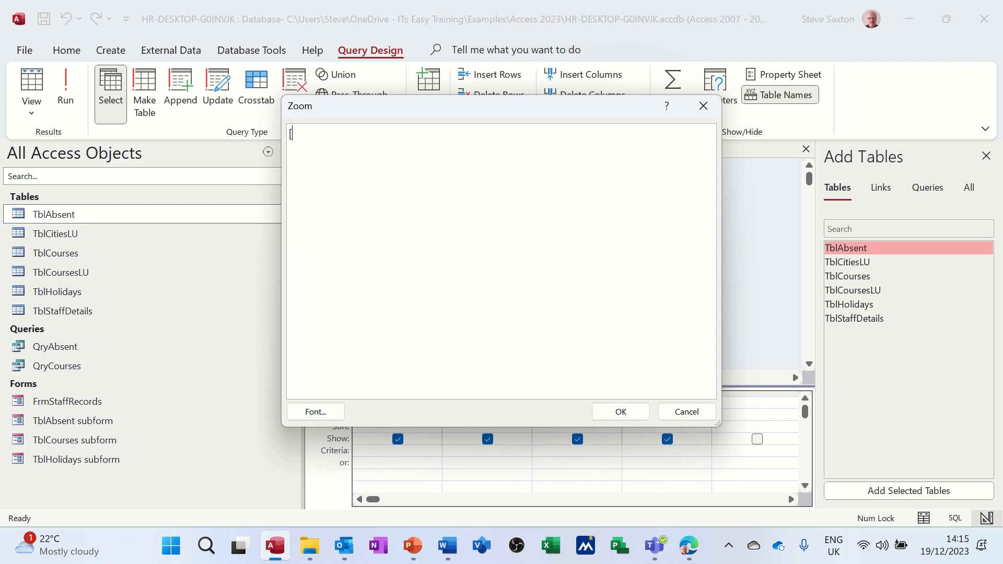
pyautogui.write('[Enter Sur')
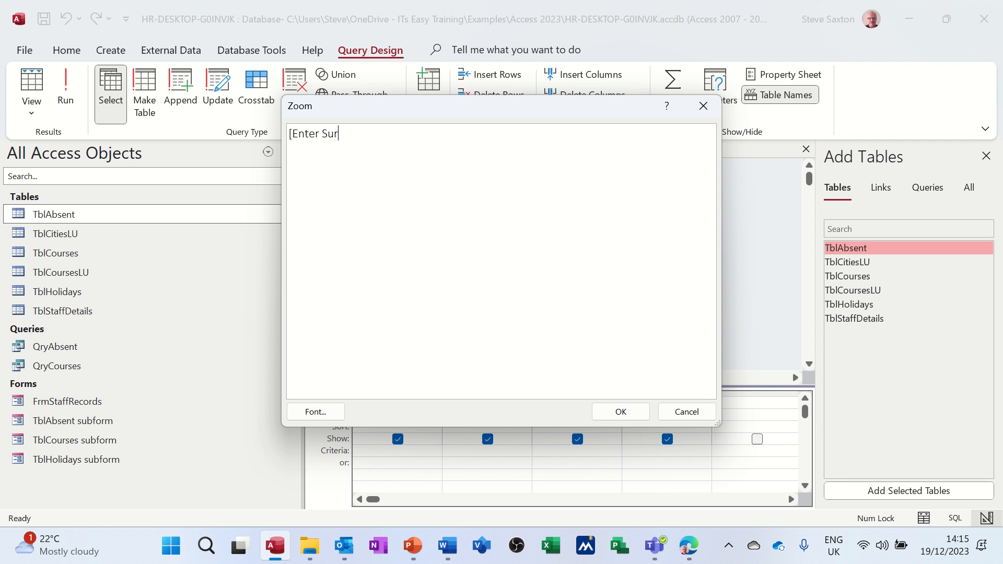
pyautogui.write('name]')
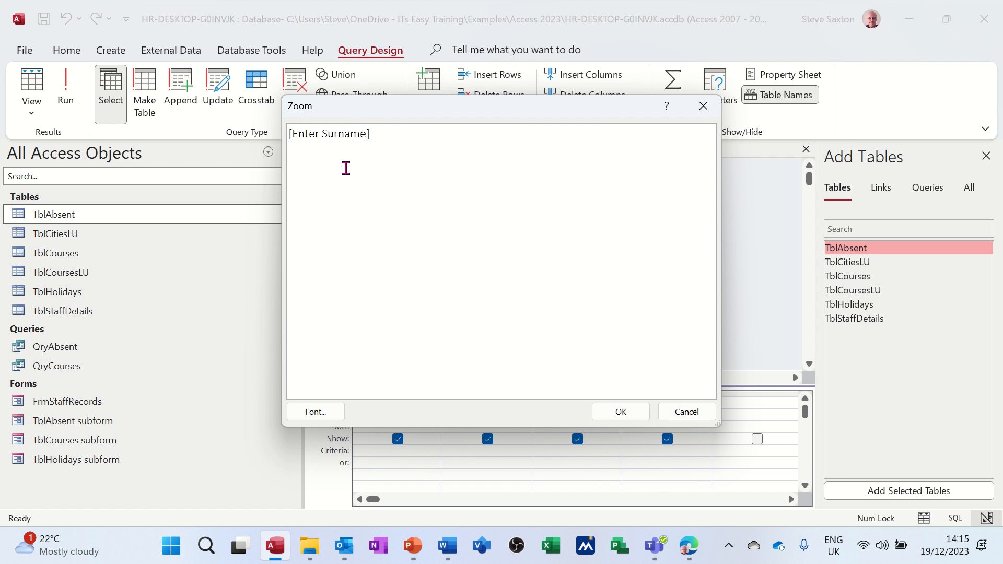
pyautogui.moveTo(580, 366)
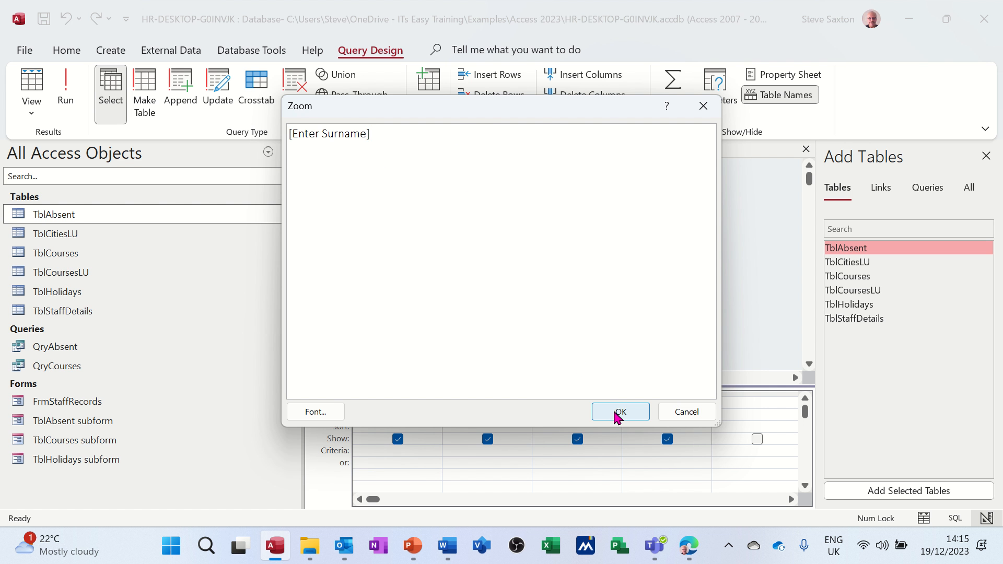
pyautogui.click(620, 412)
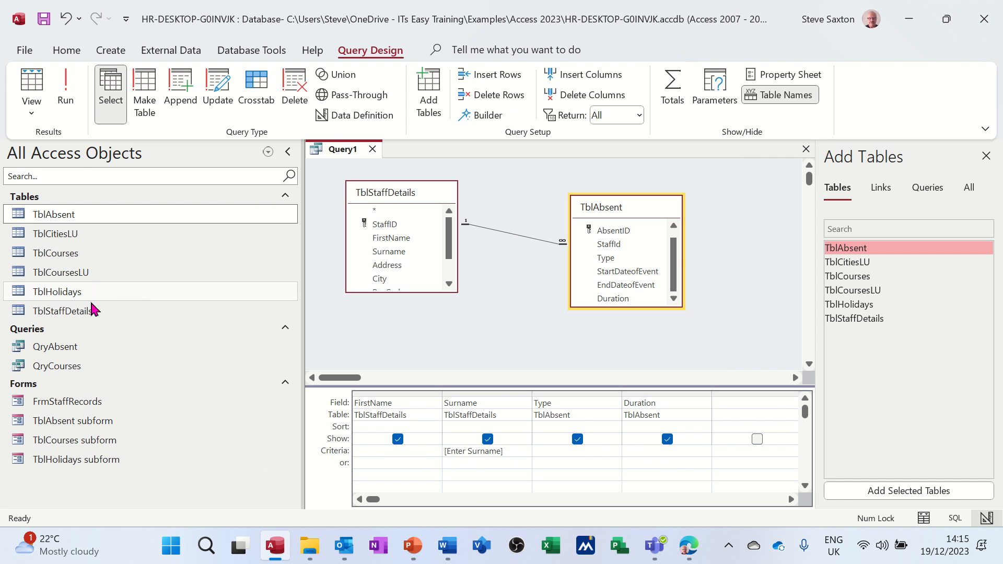
pyautogui.doubleClick(63, 311)
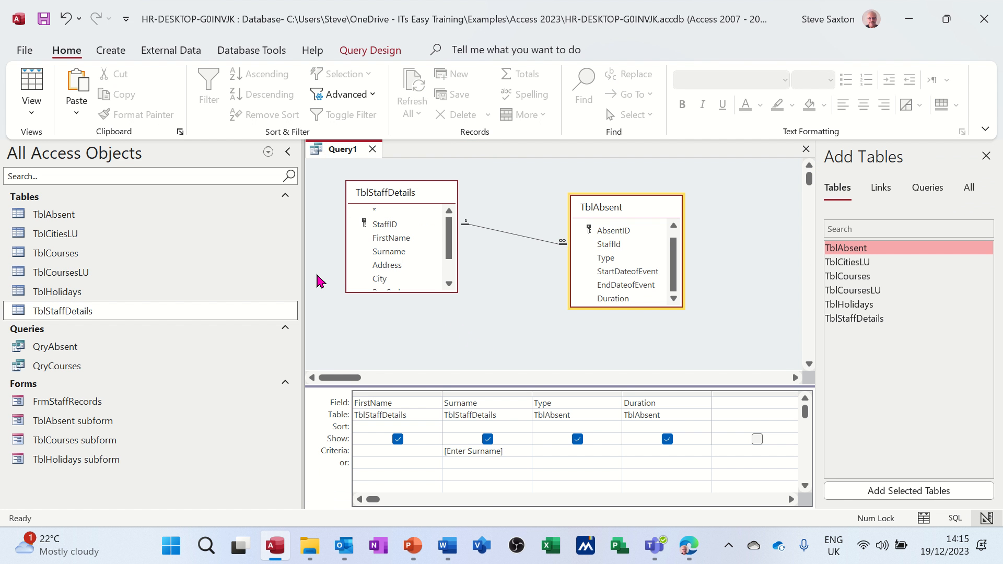
pyautogui.click(370, 50)
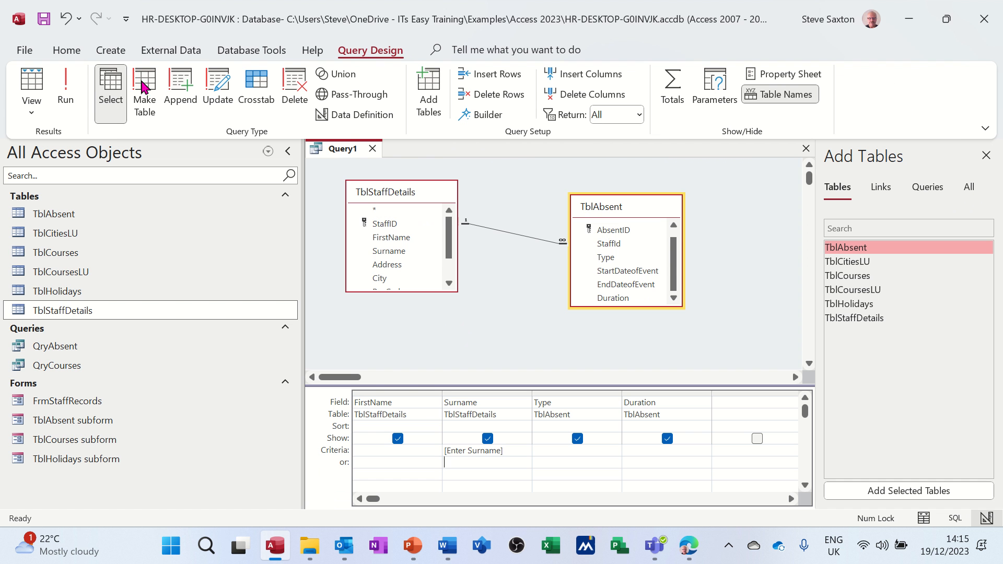
pyautogui.click(66, 83)
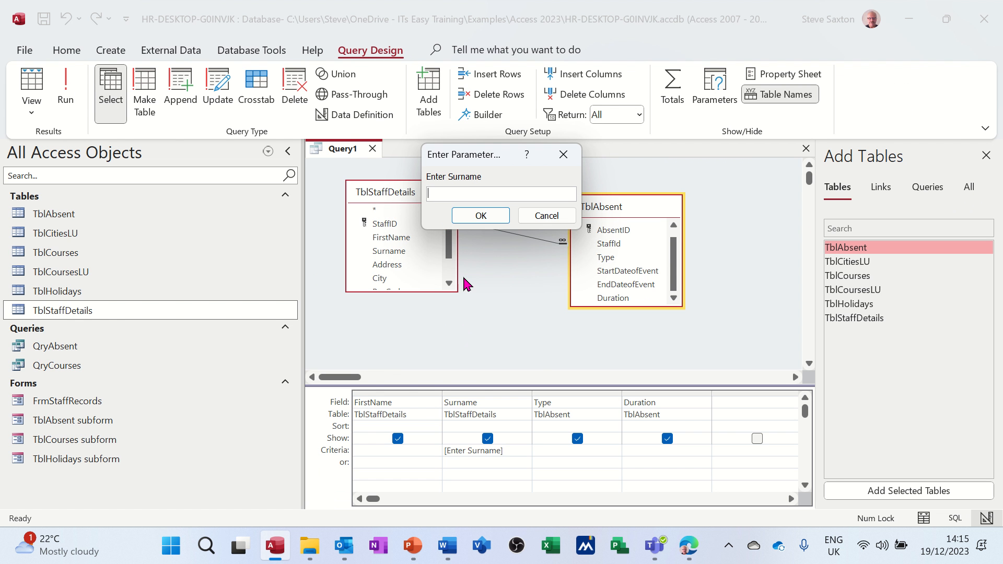
pyautogui.write('Jones')
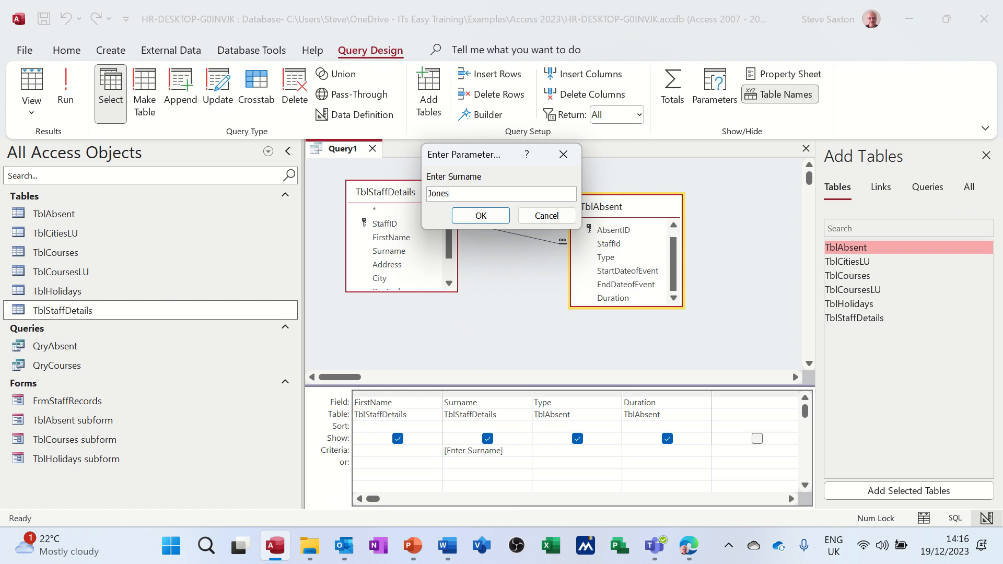
pyautogui.click(480, 216)
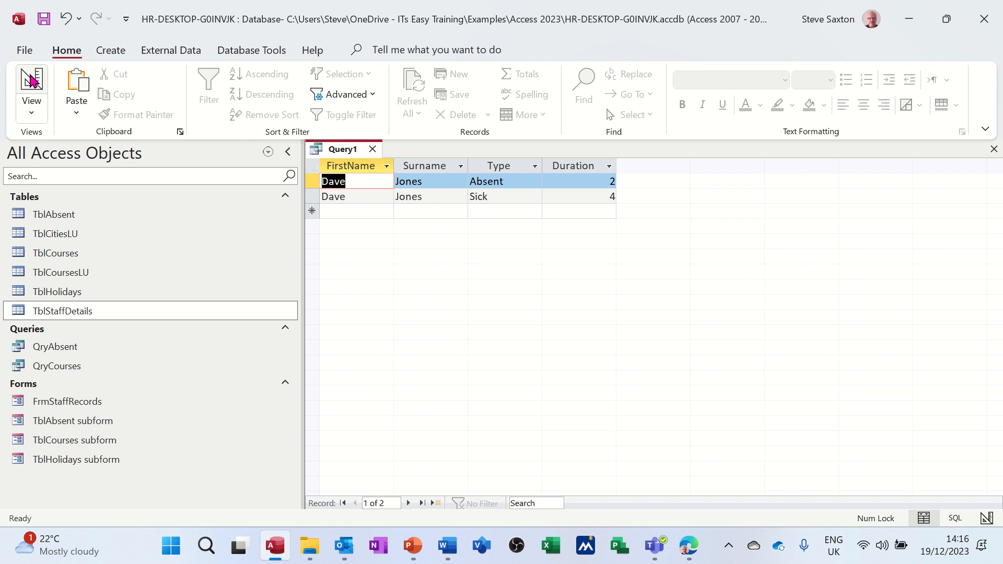
# Return to design and run the query with the surname Saxton.
pyautogui.click(31, 79)
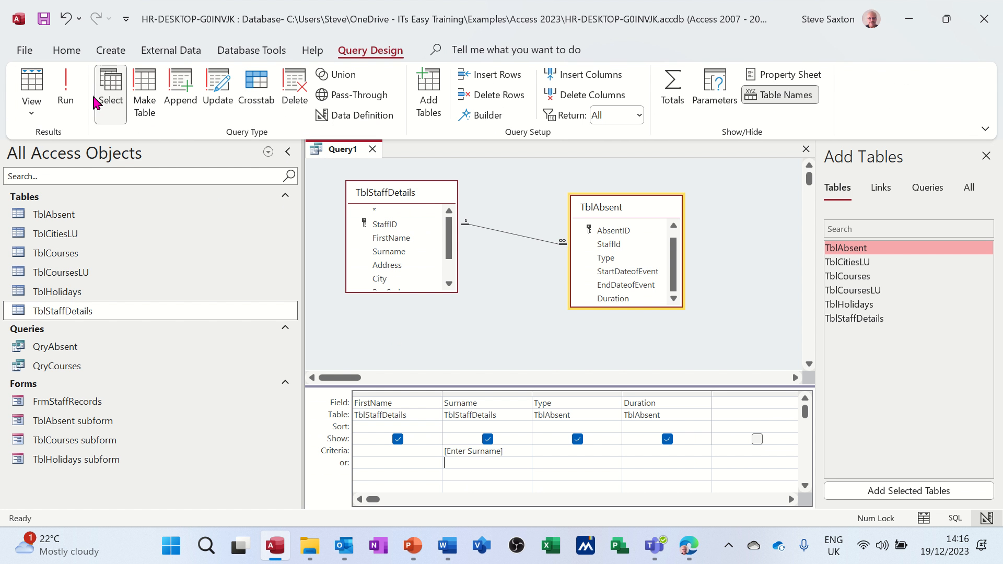
pyautogui.click(65, 86)
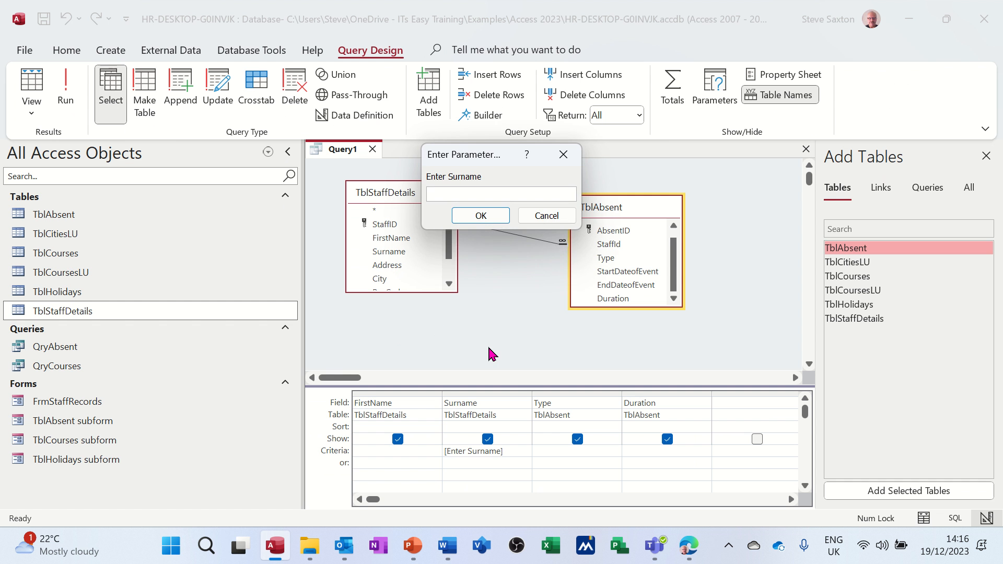
pyautogui.write('Saxton')
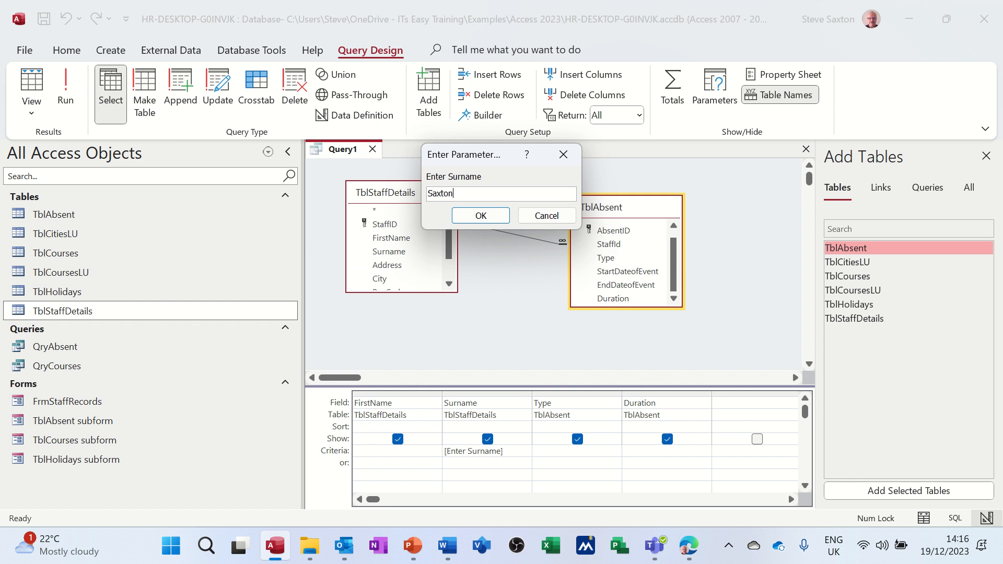
pyautogui.click(479, 216)
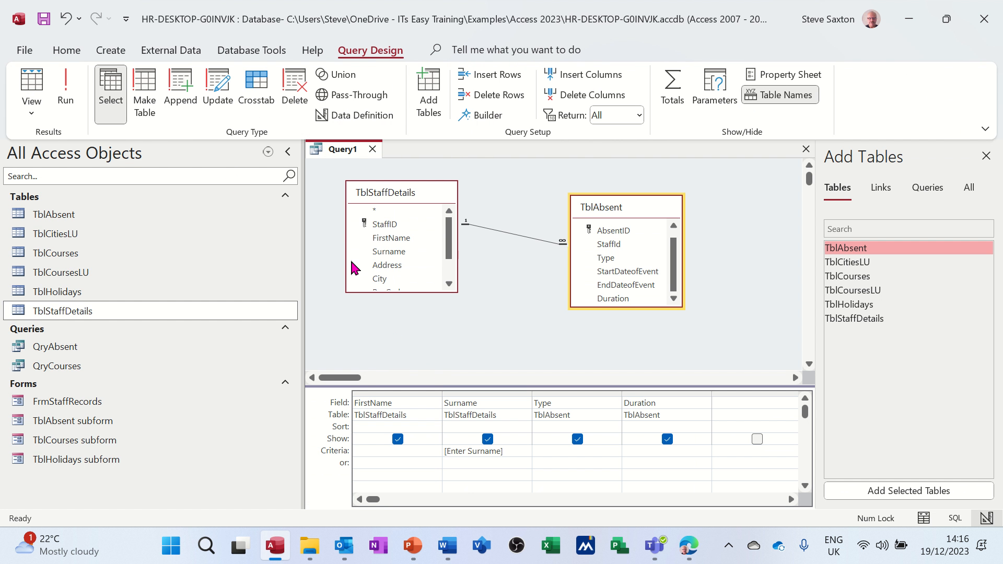
pyautogui.click(65, 83)
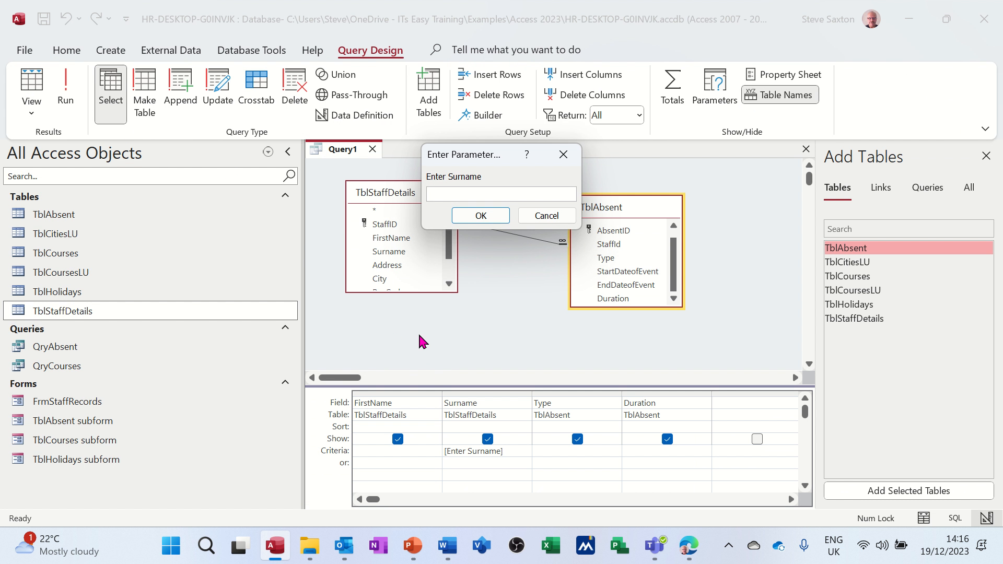
pyautogui.write('manton')
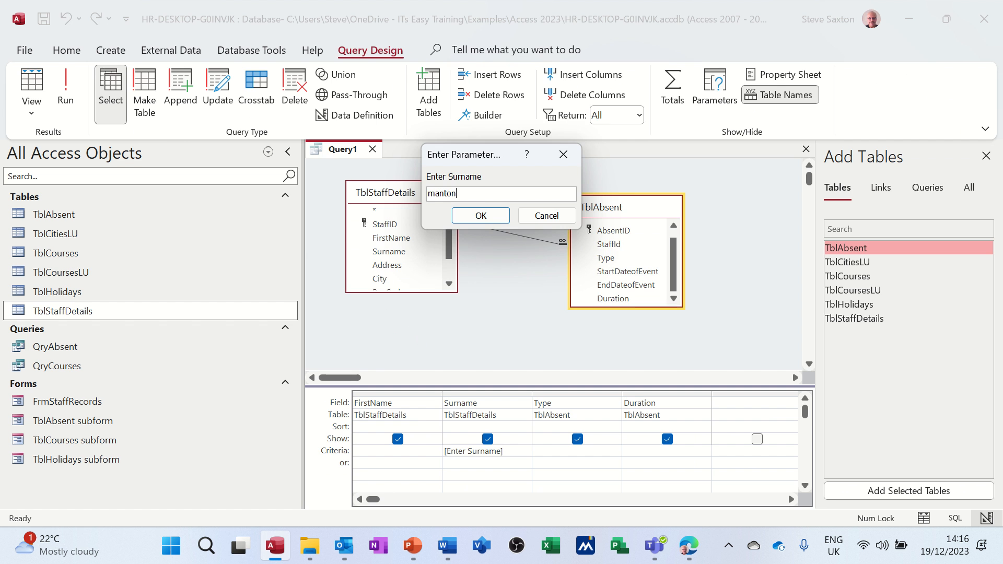
pyautogui.click(481, 216)
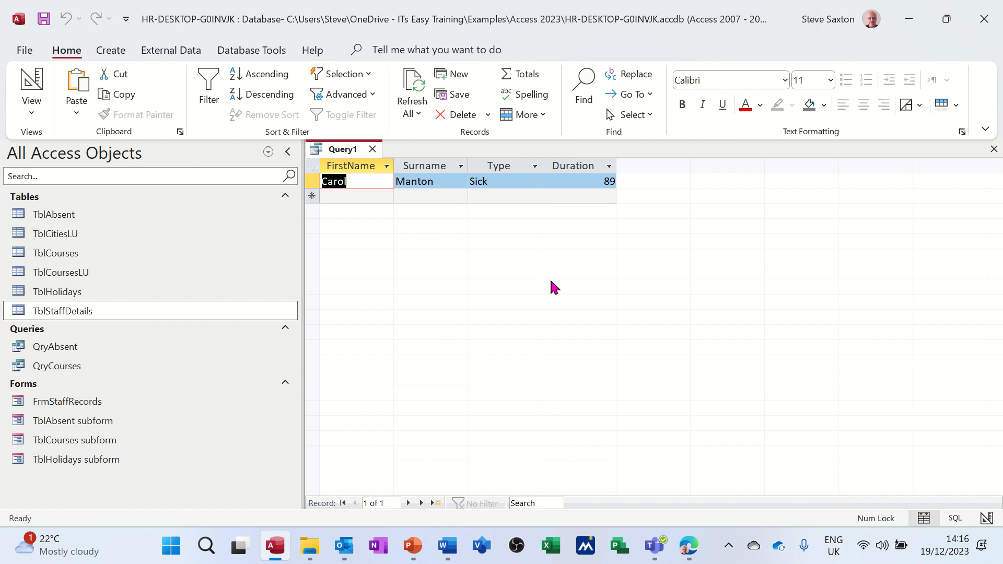
pyautogui.moveTo(172, 161)
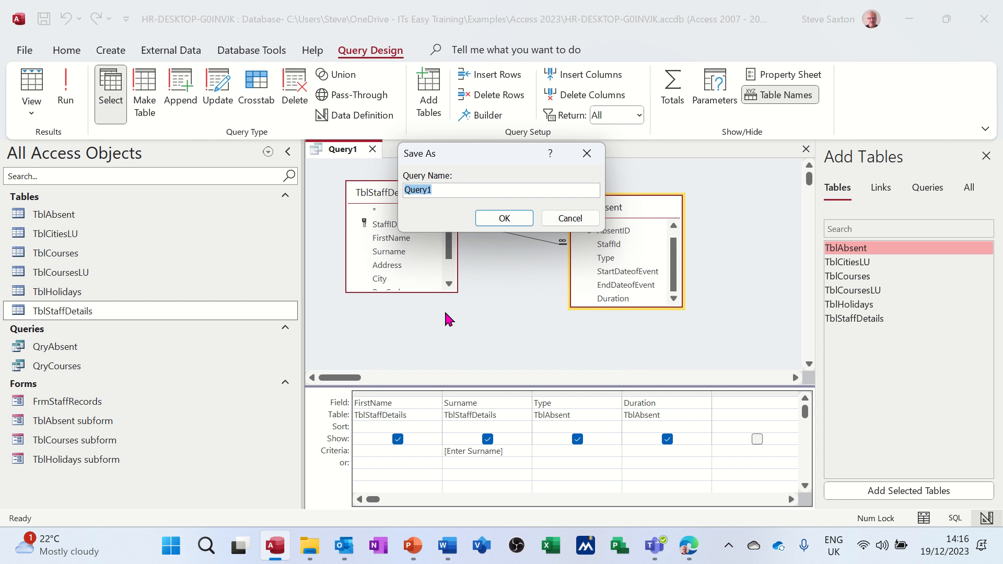
# Save the query as QryAbsentByName and close it.
pyautogui.write('Qr')
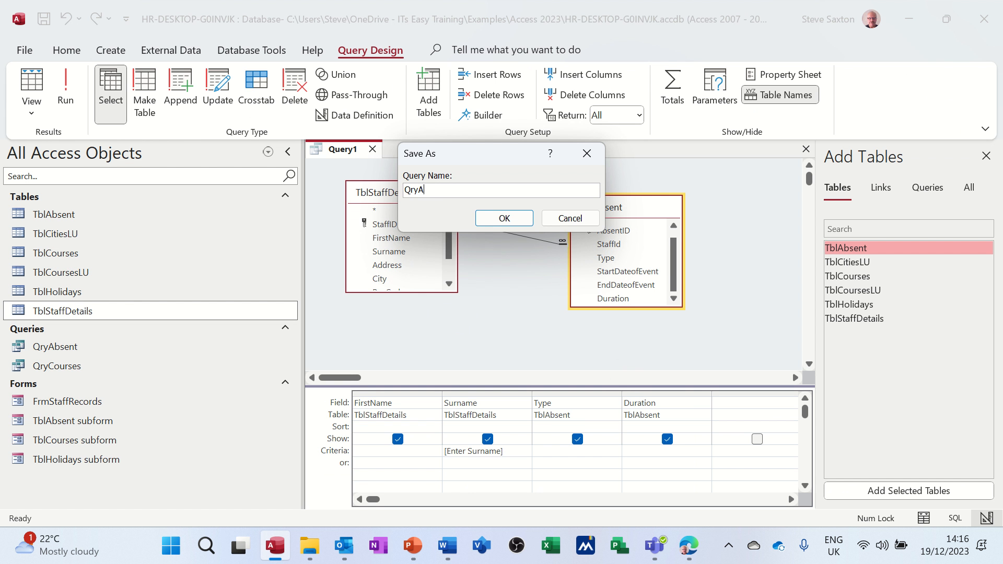
pyautogui.write('bsent')
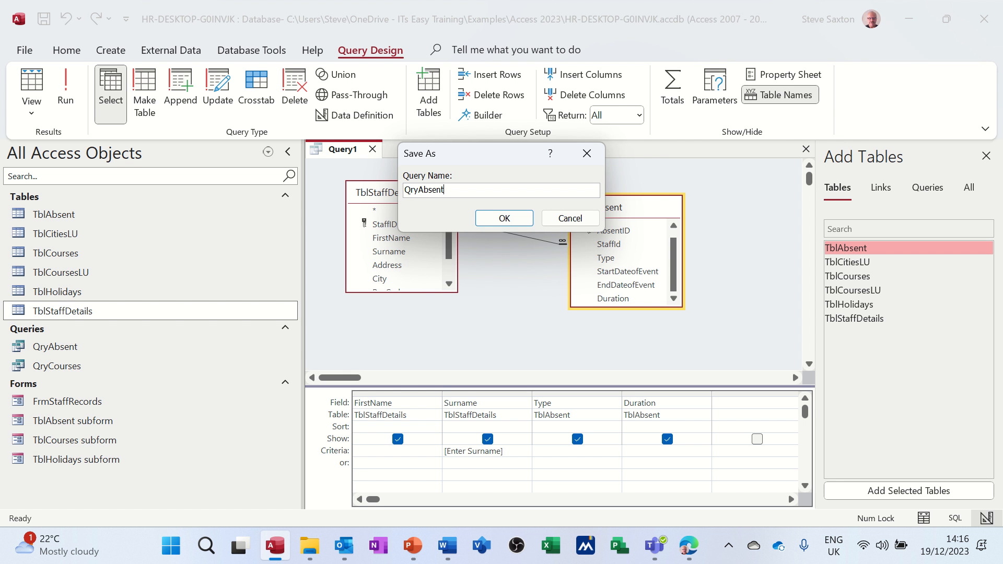
pyautogui.write('By')
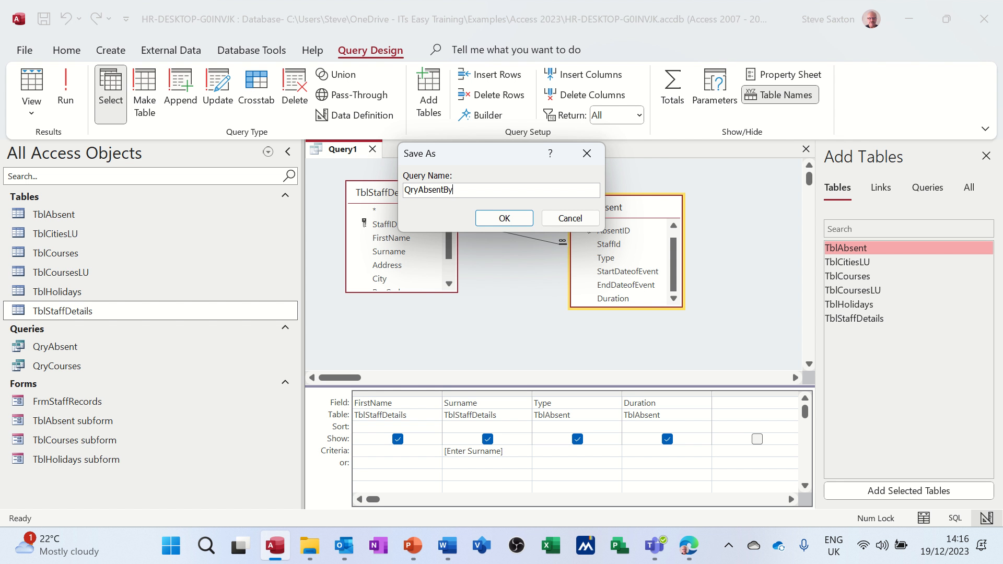
pyautogui.write('Name')
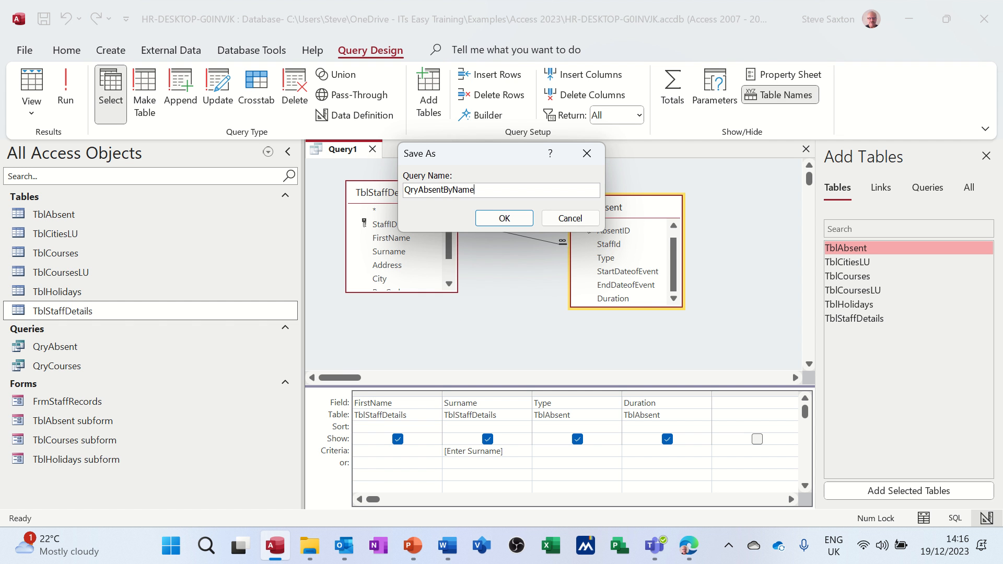
pyautogui.click(503, 218)
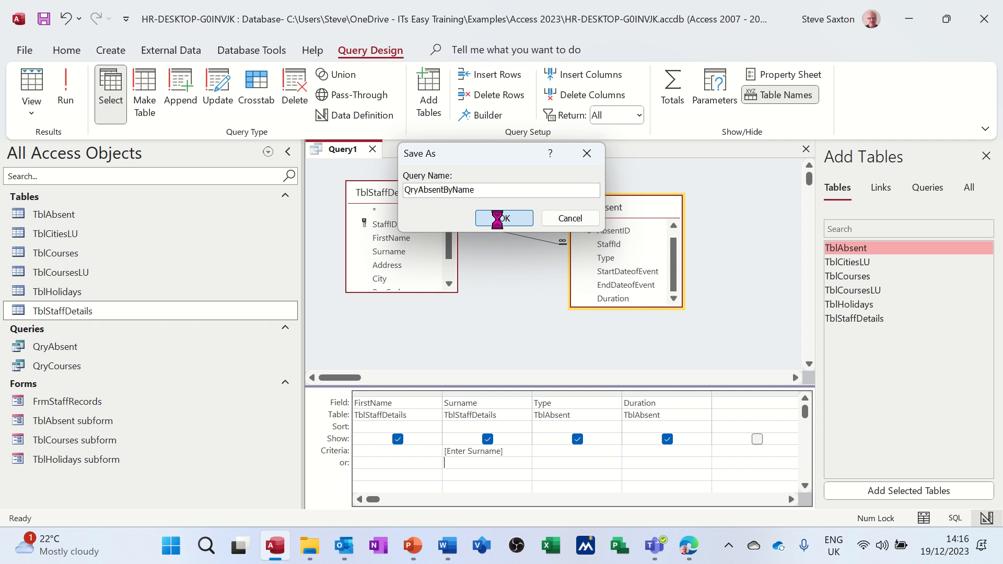
pyautogui.click(504, 218)
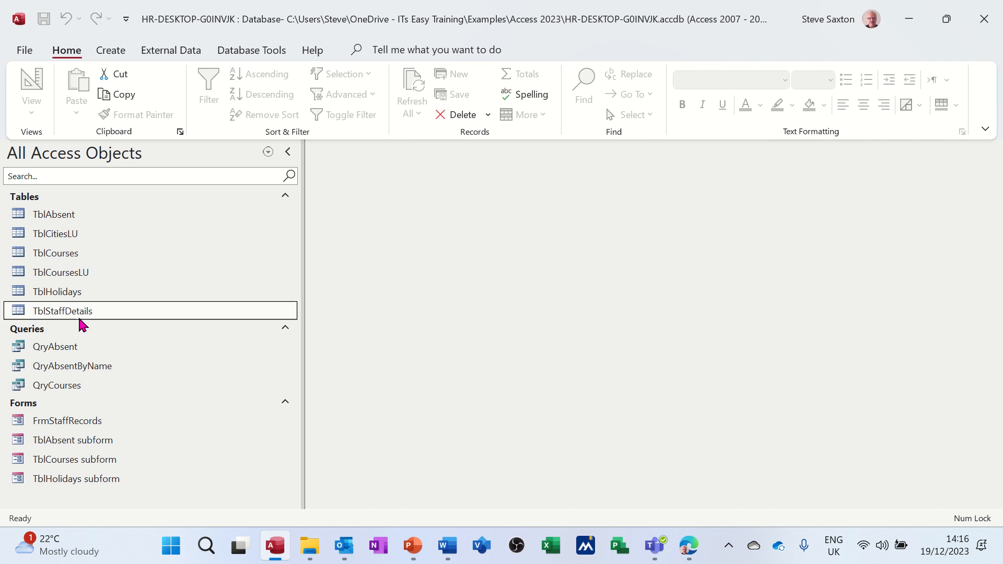
# Select QryAbsentByName and launch the Report Wizard with it as the source.
pyautogui.click(72, 366)
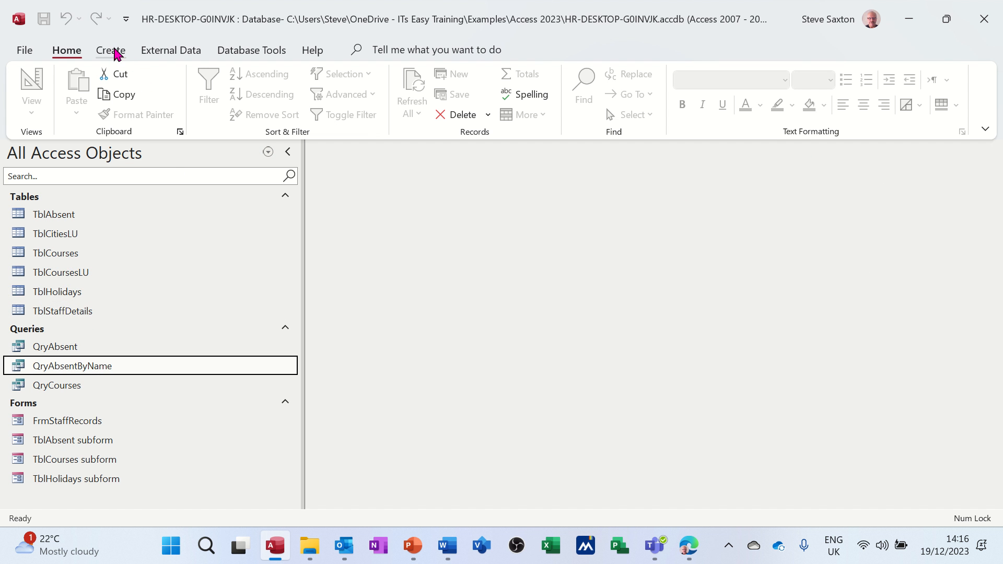
pyautogui.click(110, 50)
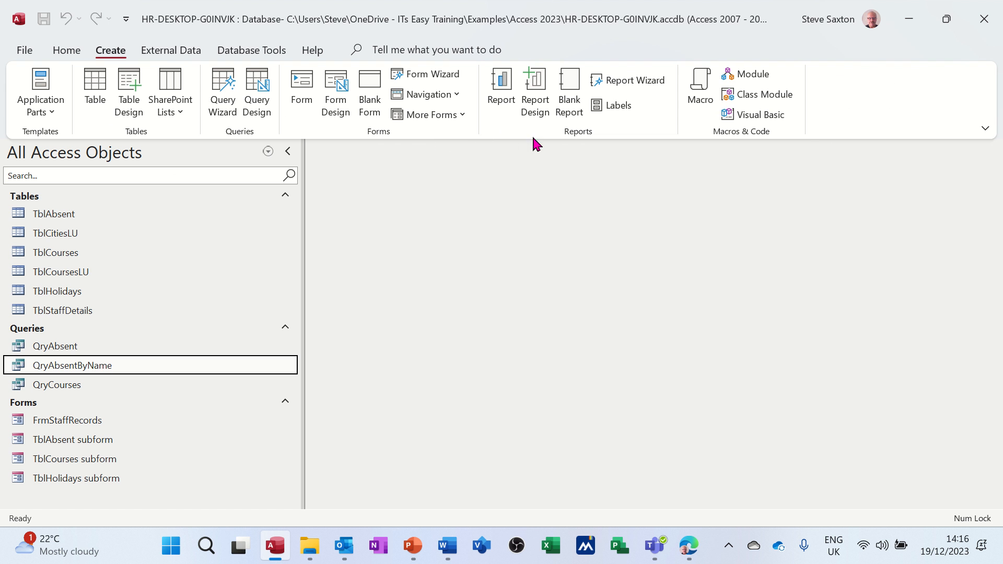
pyautogui.click(635, 80)
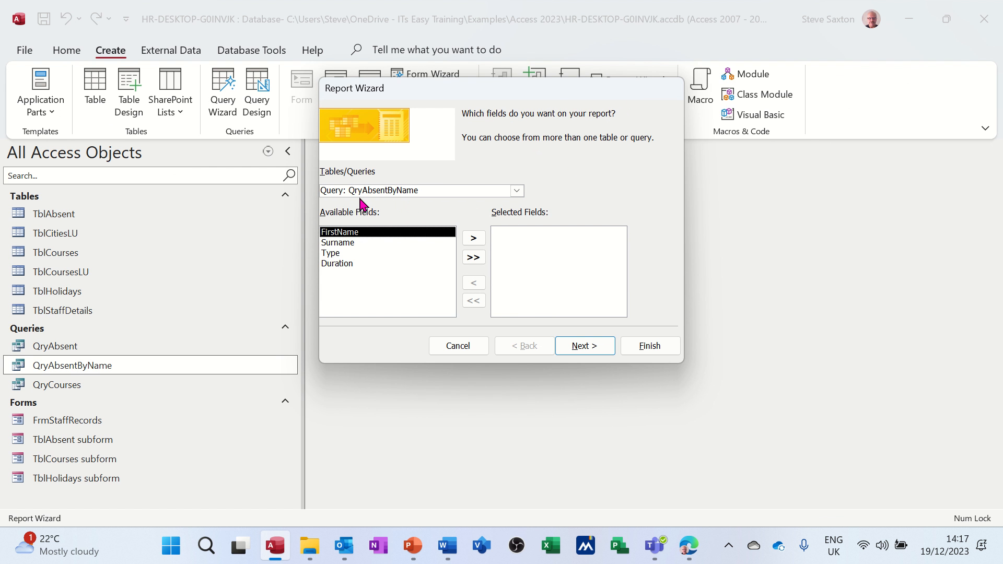
# Add all four fields, view by staff details, skip grouping and add no summary totals.
pyautogui.click(473, 257)
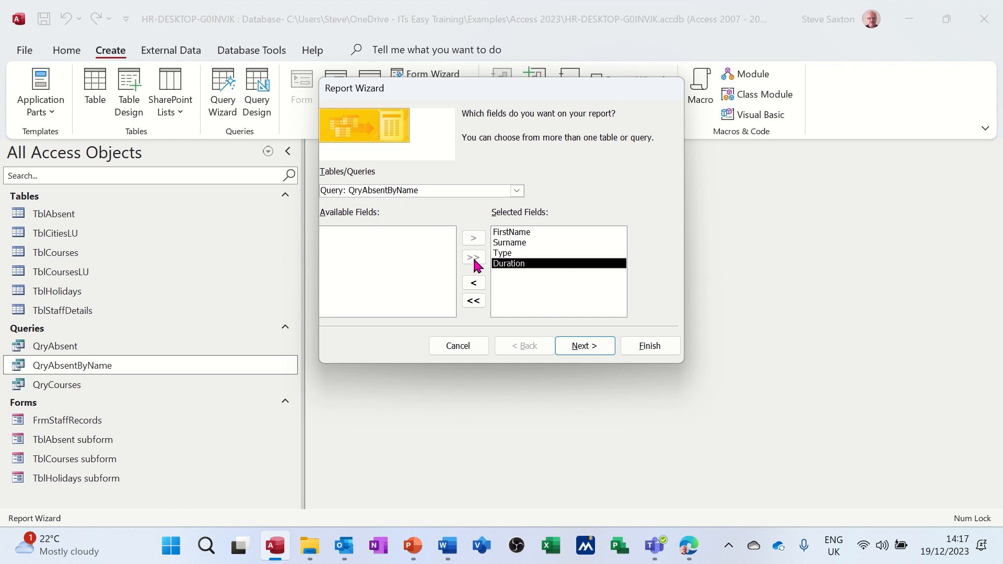
pyautogui.click(585, 346)
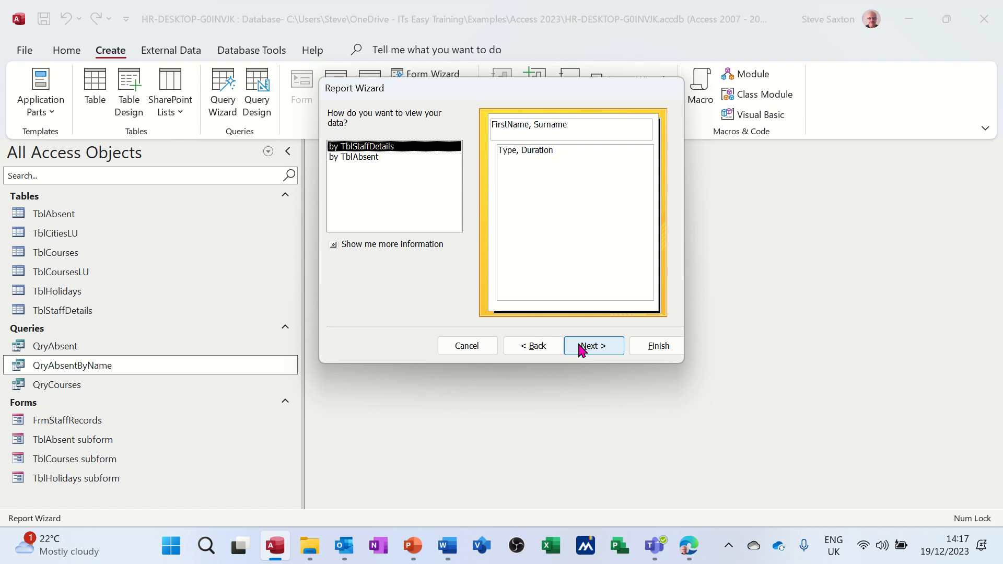
pyautogui.moveTo(502, 133)
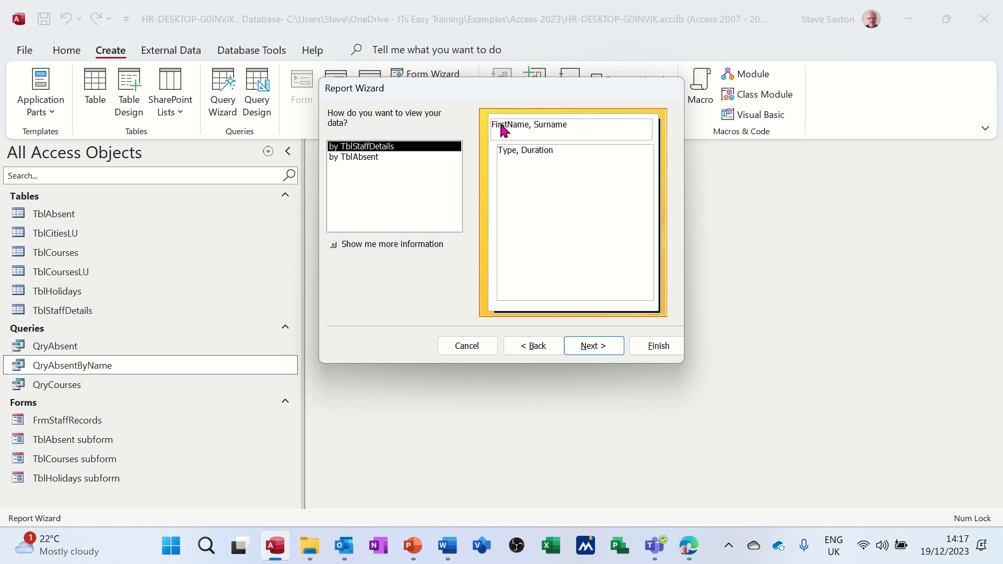
pyautogui.moveTo(514, 164)
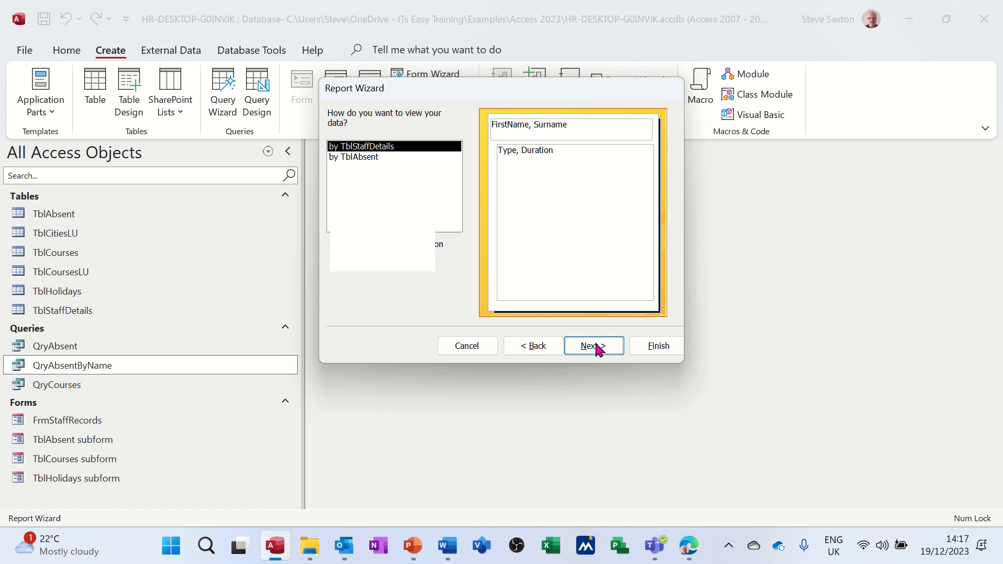
pyautogui.click(594, 346)
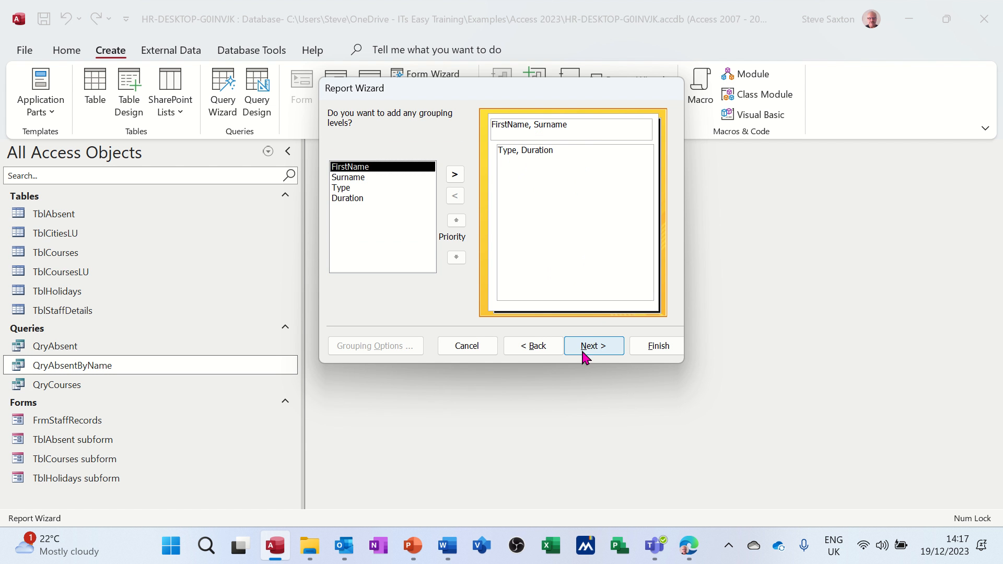
pyautogui.click(593, 346)
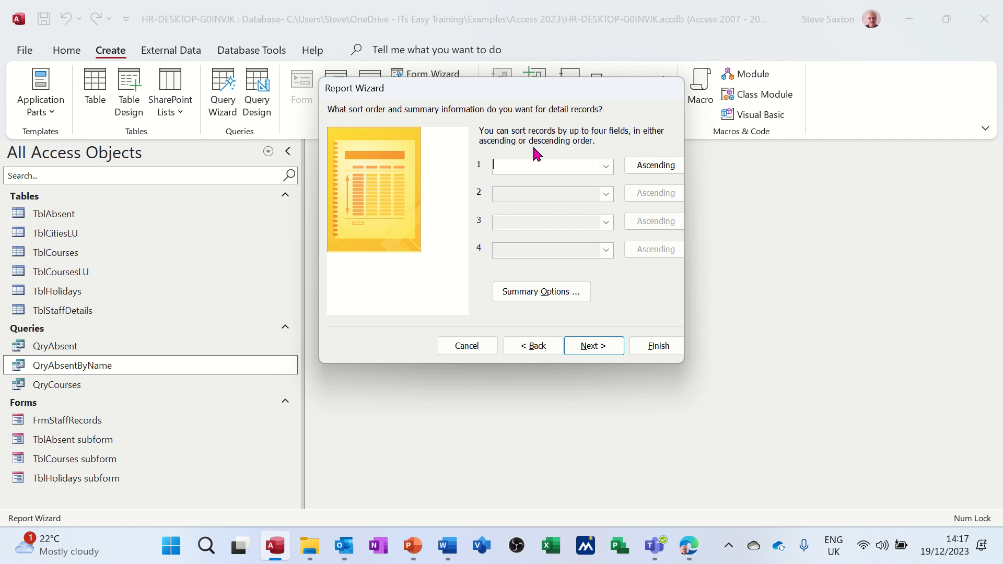
pyautogui.click(541, 291)
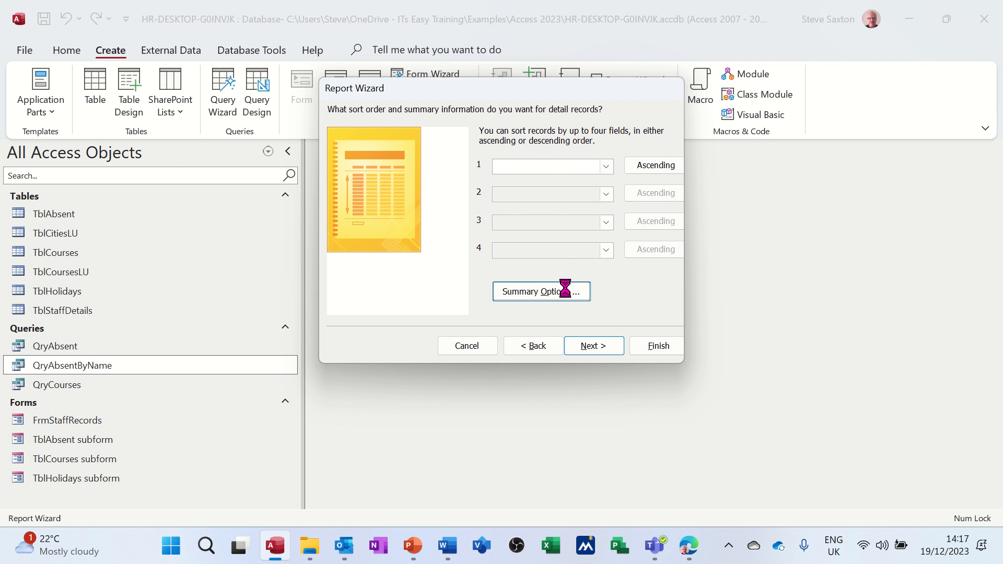
pyautogui.click(541, 290)
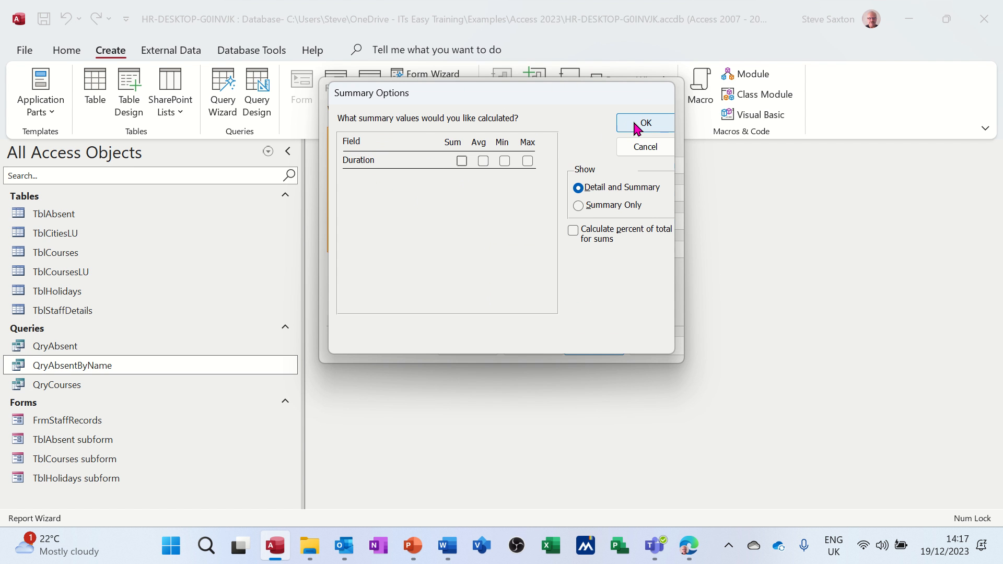
pyautogui.click(645, 123)
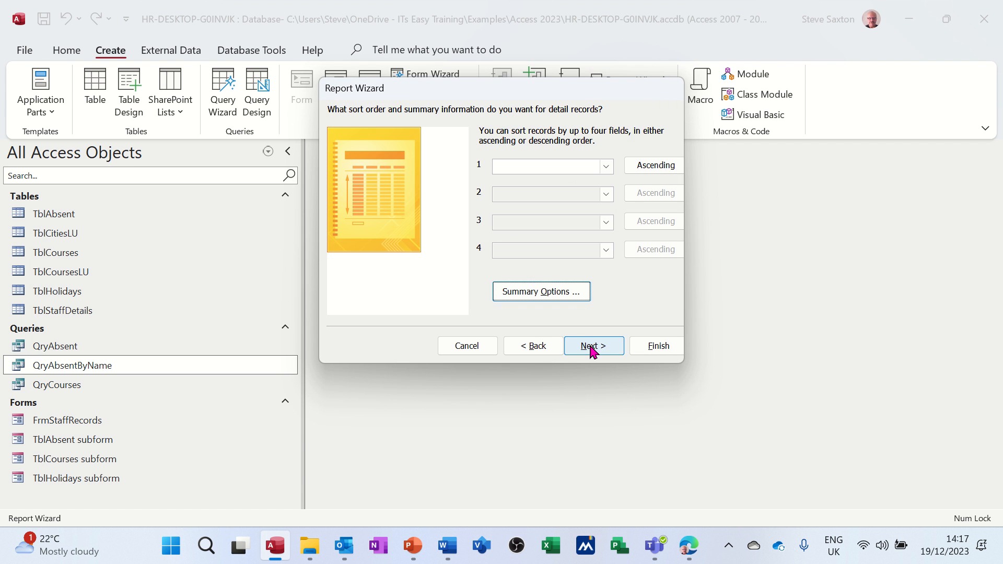
# Make the report landscape and finish it as RptTblStaffDetails with preview.
pyautogui.click(593, 345)
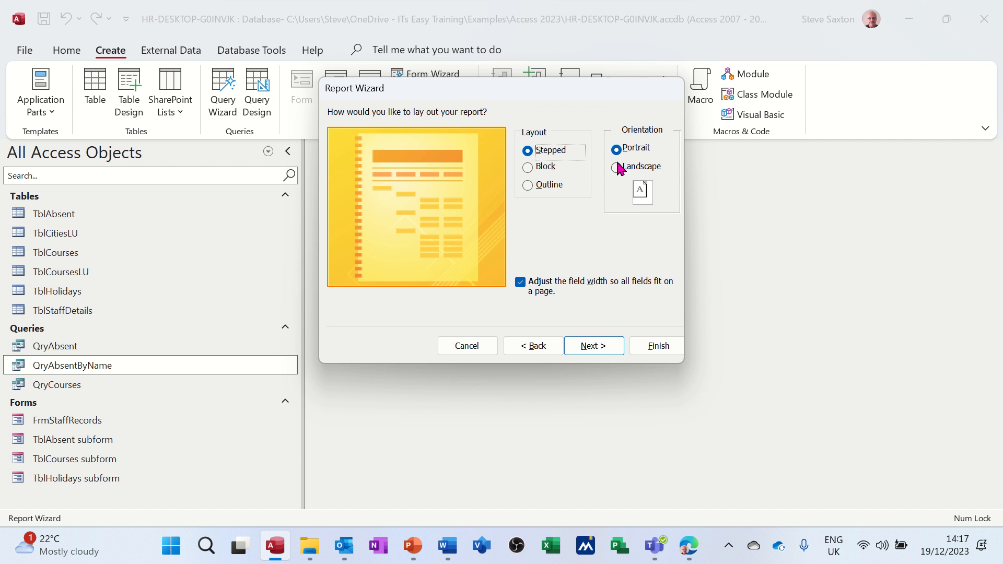
pyautogui.click(616, 166)
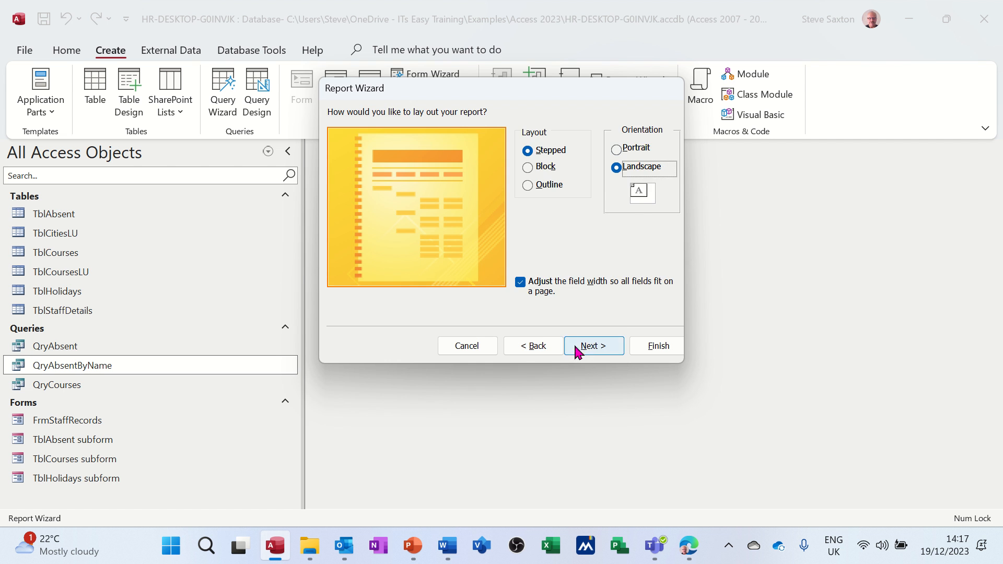
pyautogui.click(594, 346)
pyautogui.write('RptTblStaffDetails')
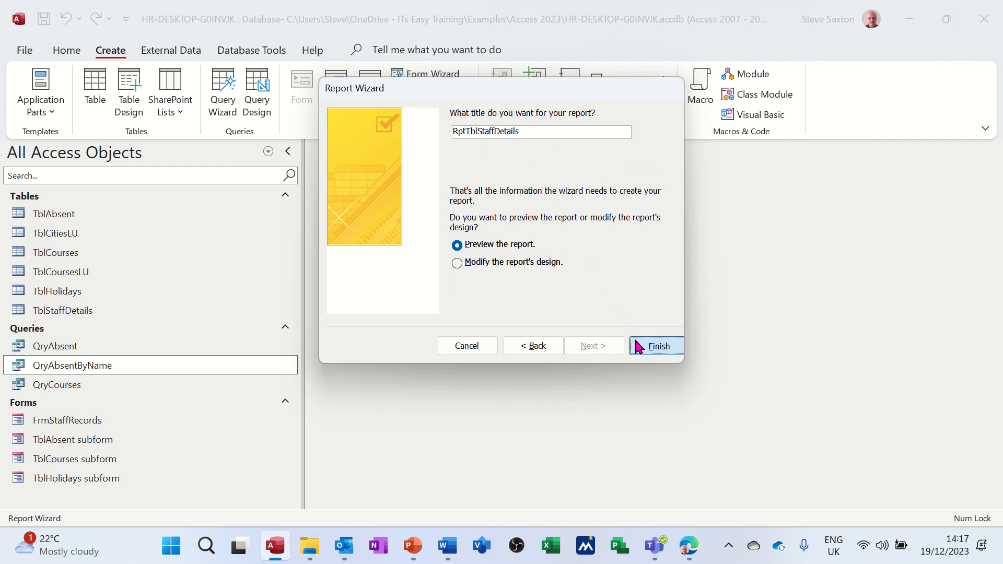
pyautogui.click(658, 346)
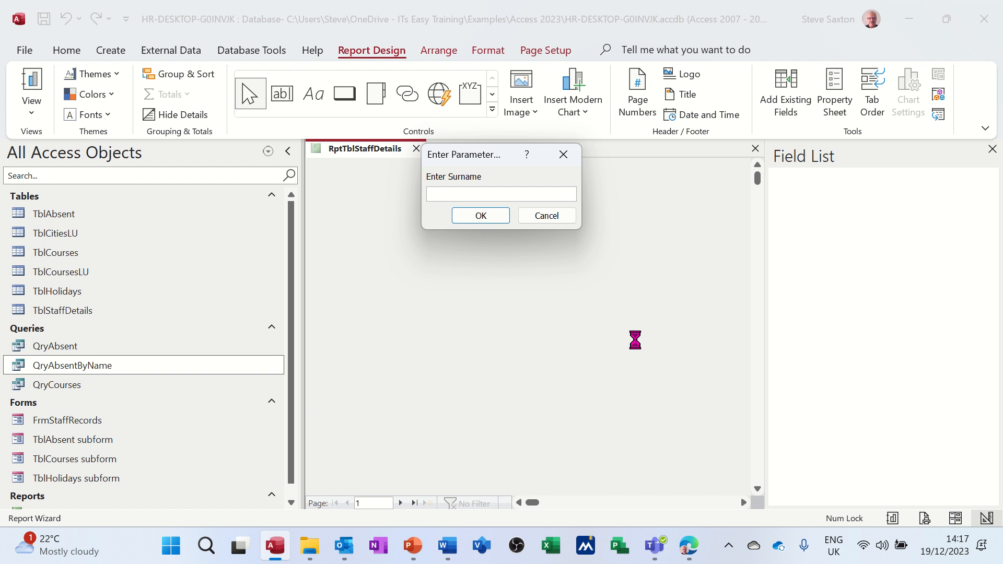
# Preview the report for surname Jones and zoom out to view the full page.
pyautogui.write('Jones')
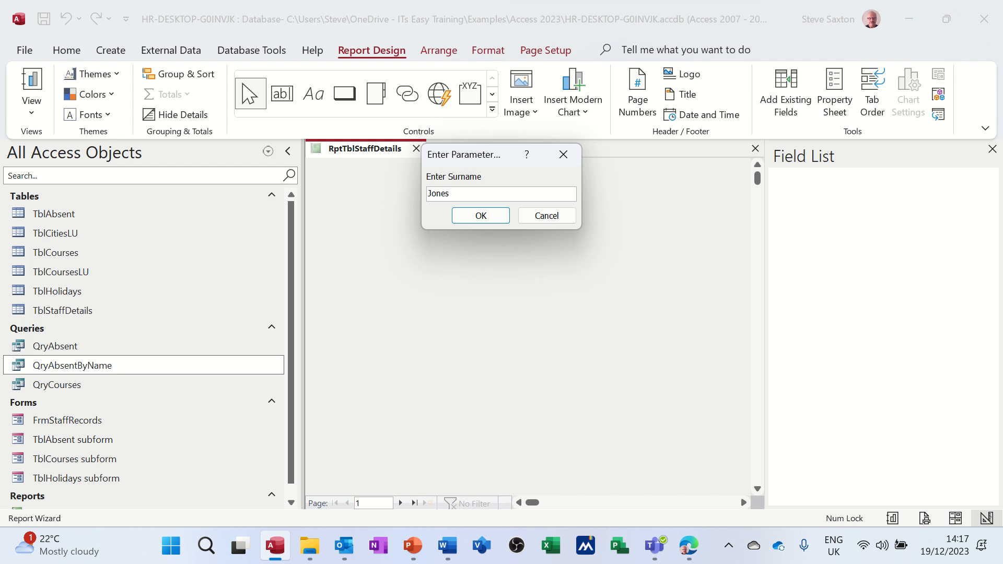
pyautogui.click(481, 216)
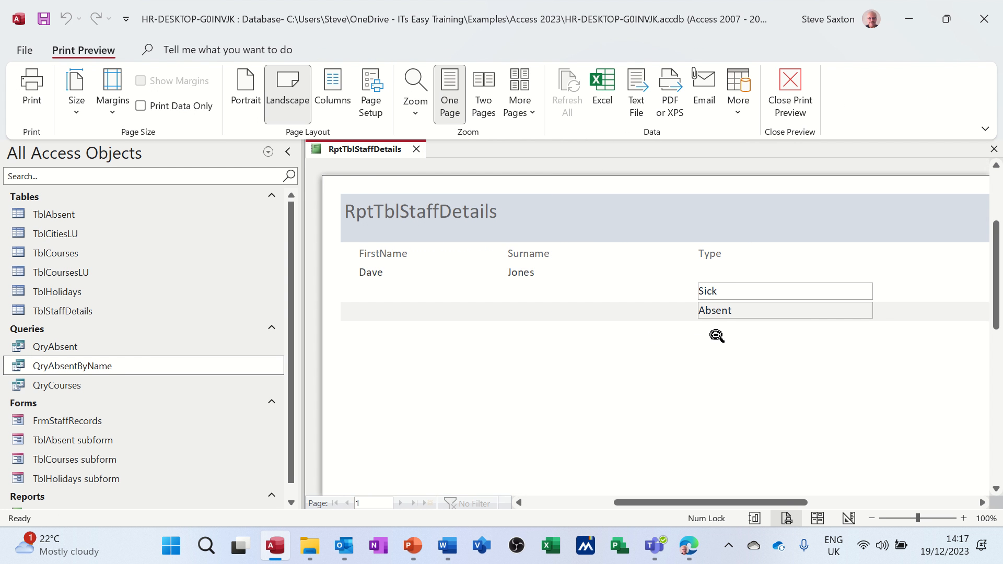
pyautogui.hscroll(3)
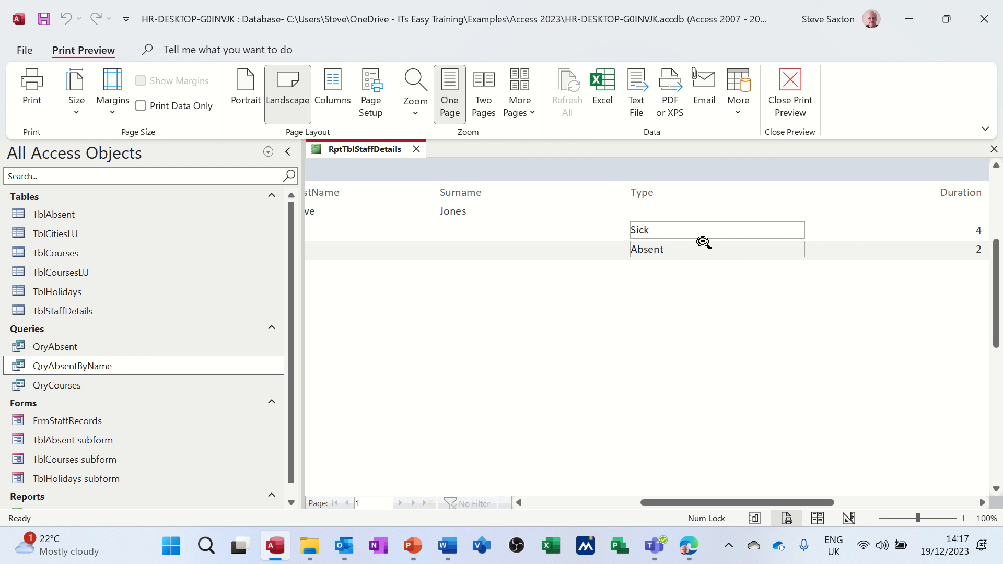
pyautogui.click(702, 242)
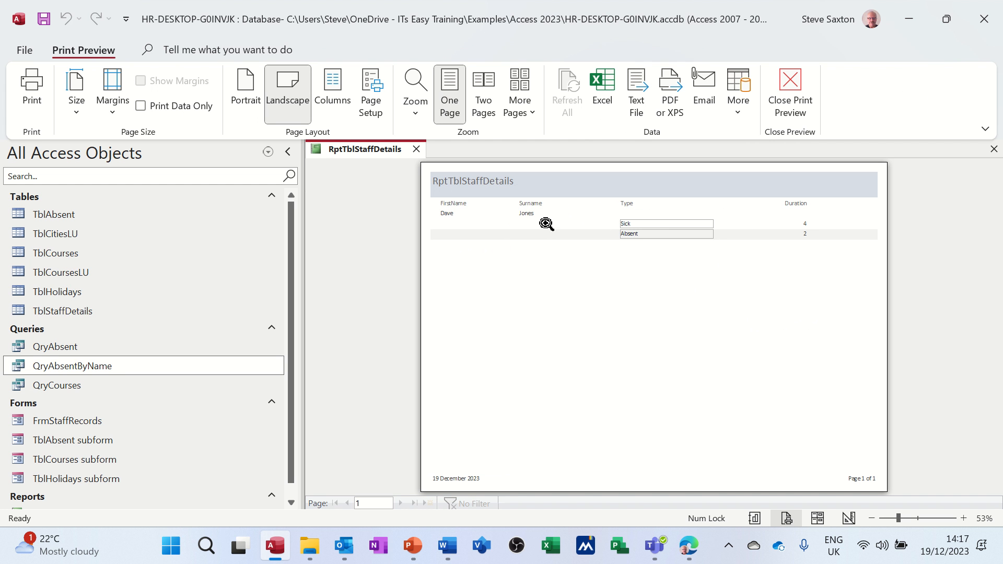
pyautogui.moveTo(590, 242)
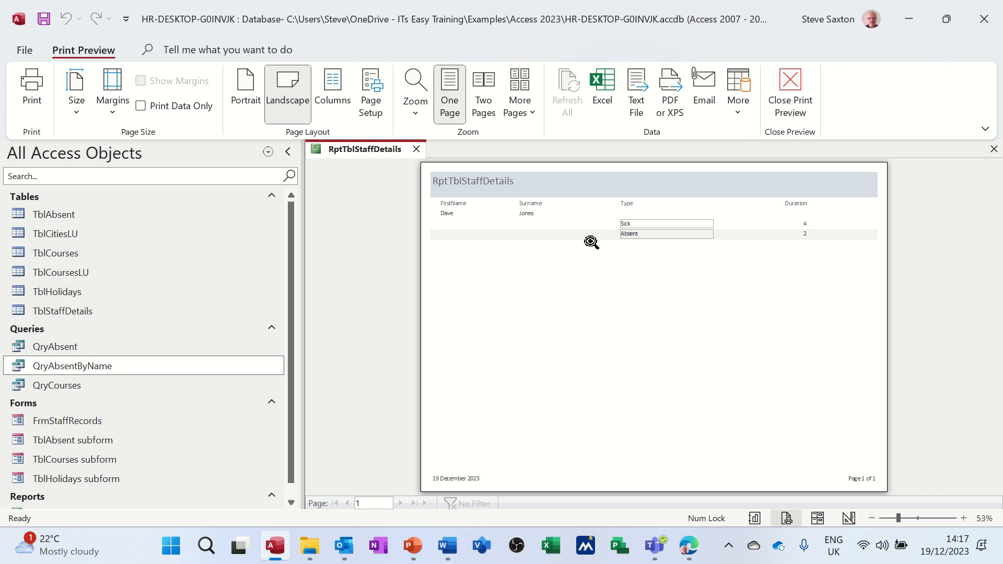
pyautogui.moveTo(635, 280)
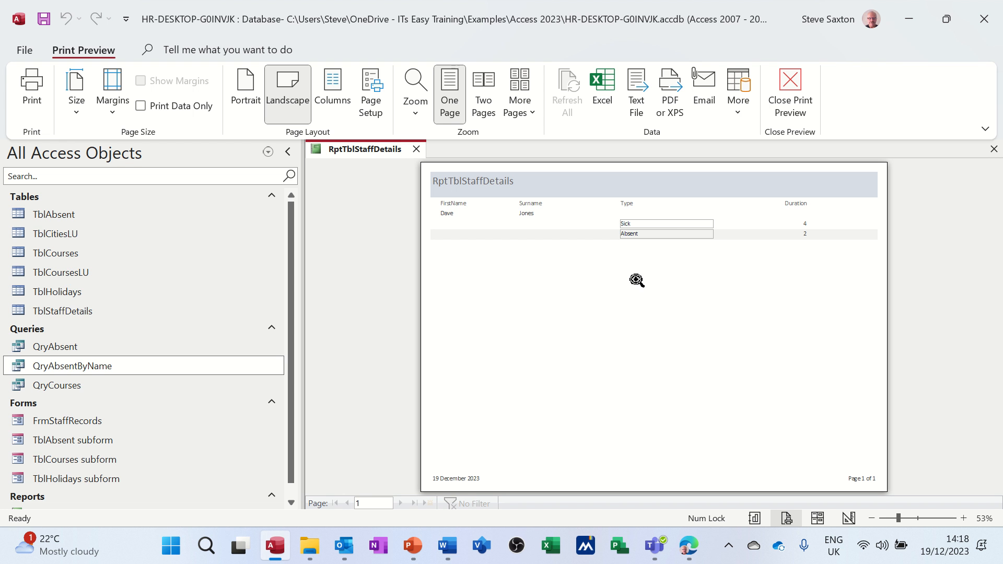
pyautogui.moveTo(674, 238)
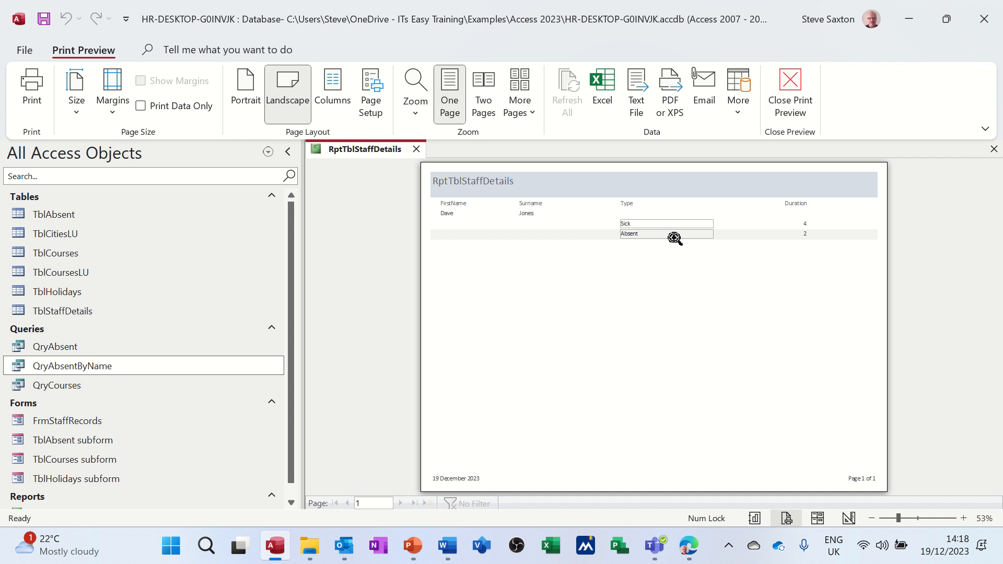
pyautogui.moveTo(670, 215)
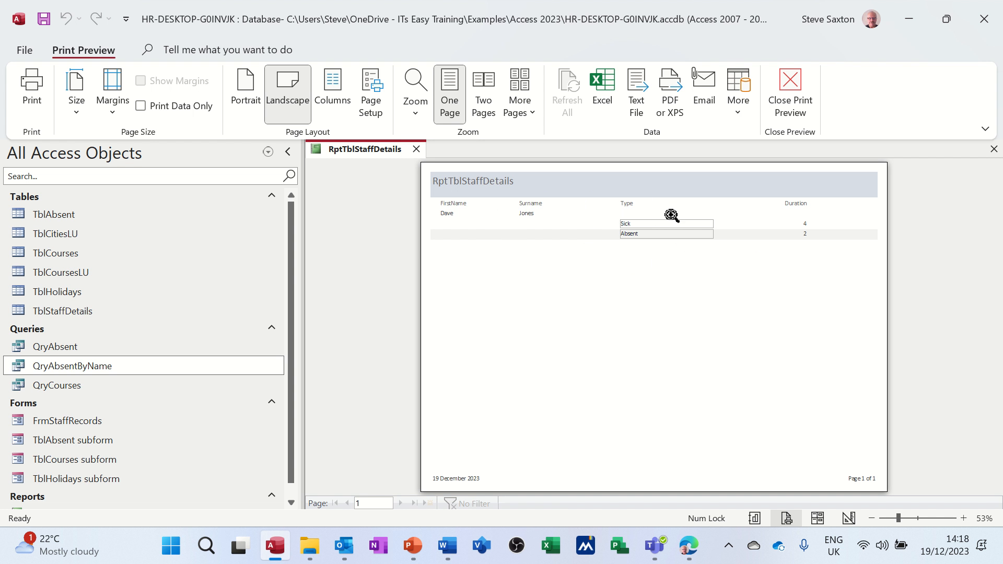
pyautogui.moveTo(682, 241)
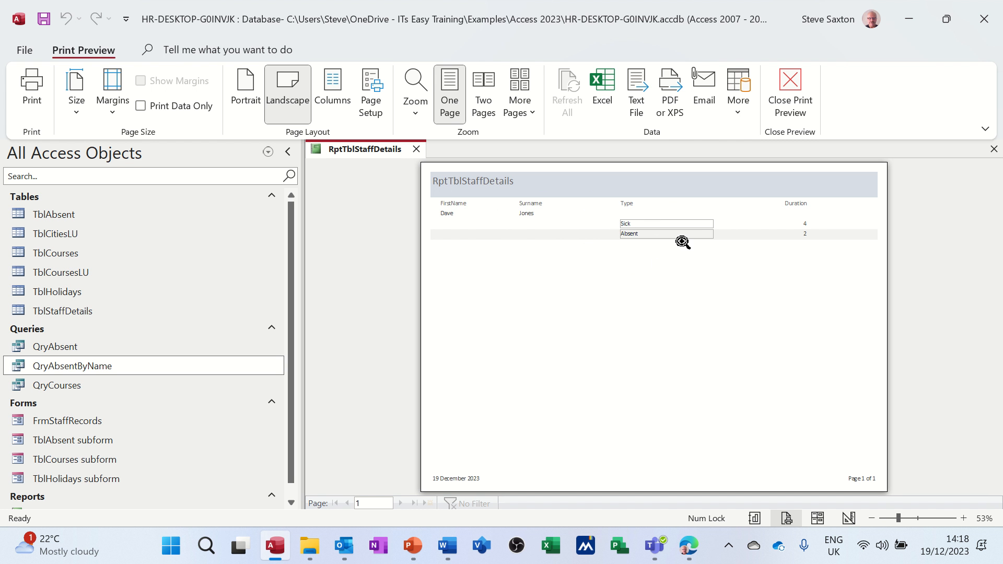
pyautogui.moveTo(592, 220)
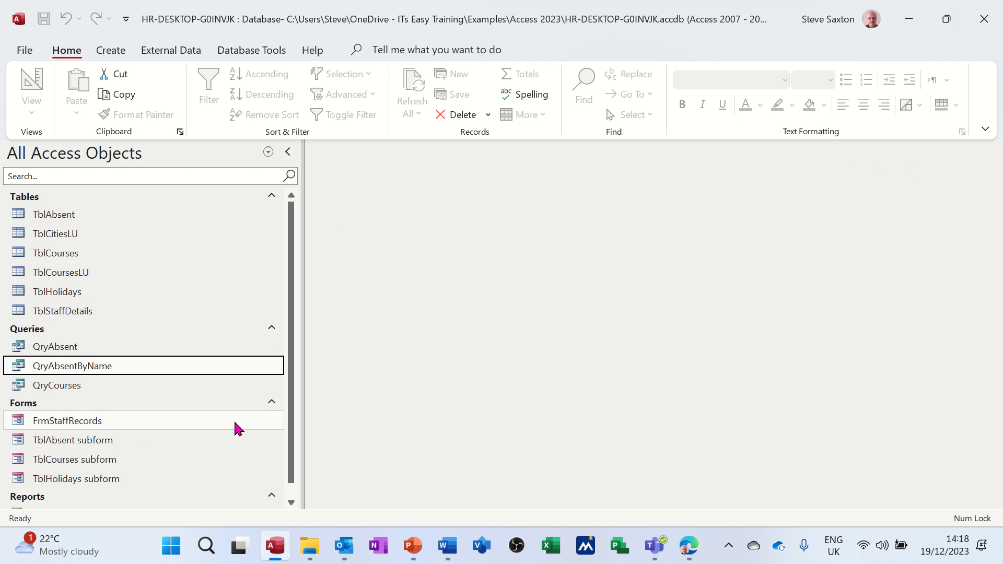
# Run RptTblStaffDetails for Saxton, showing one Sick absence, then close it.
pyautogui.scroll(-3)
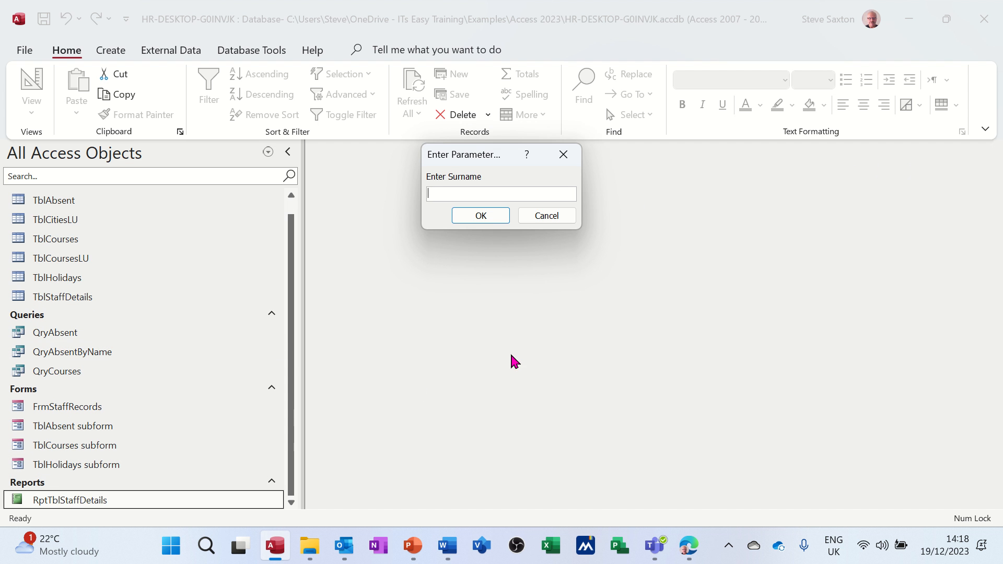
pyautogui.write('saxto')
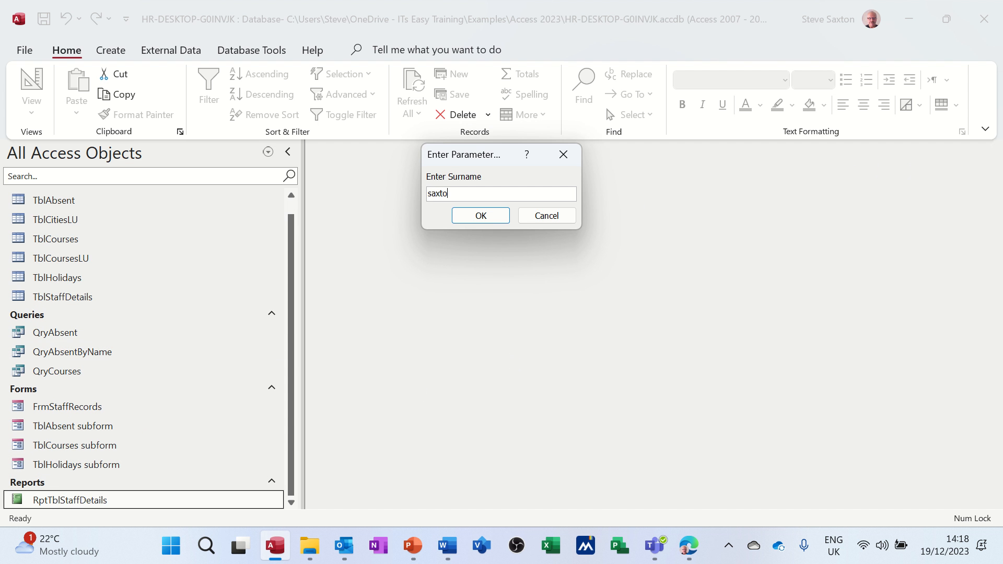
pyautogui.click(480, 215)
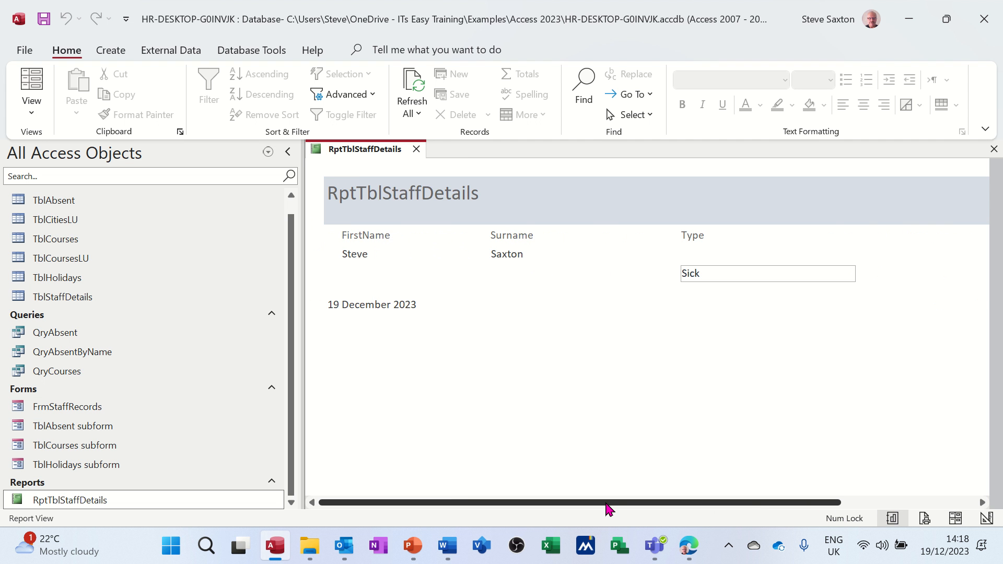
pyautogui.click(416, 149)
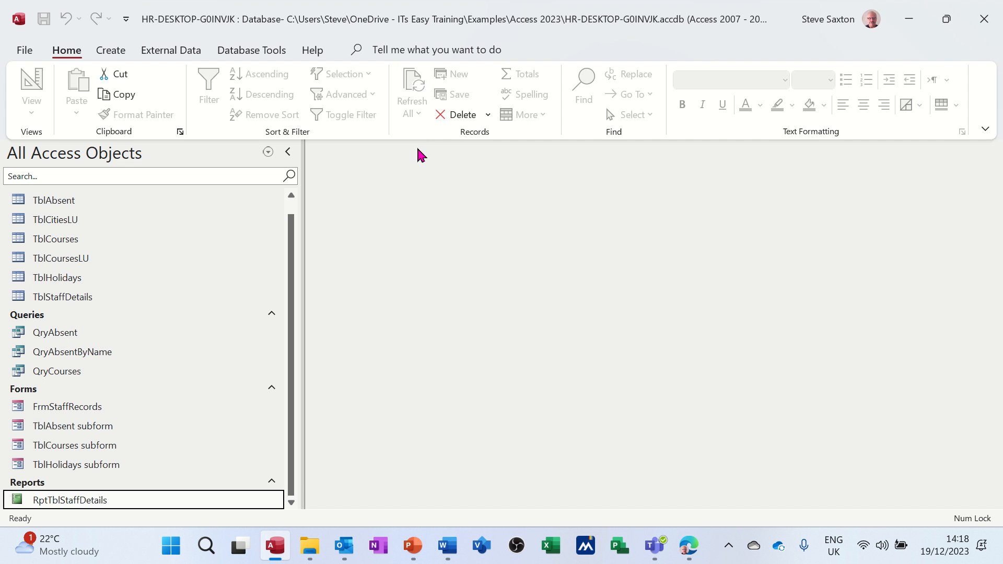
# Reopen the report for Manton, showing one Sick absence, then close it.
pyautogui.doubleClick(68, 500)
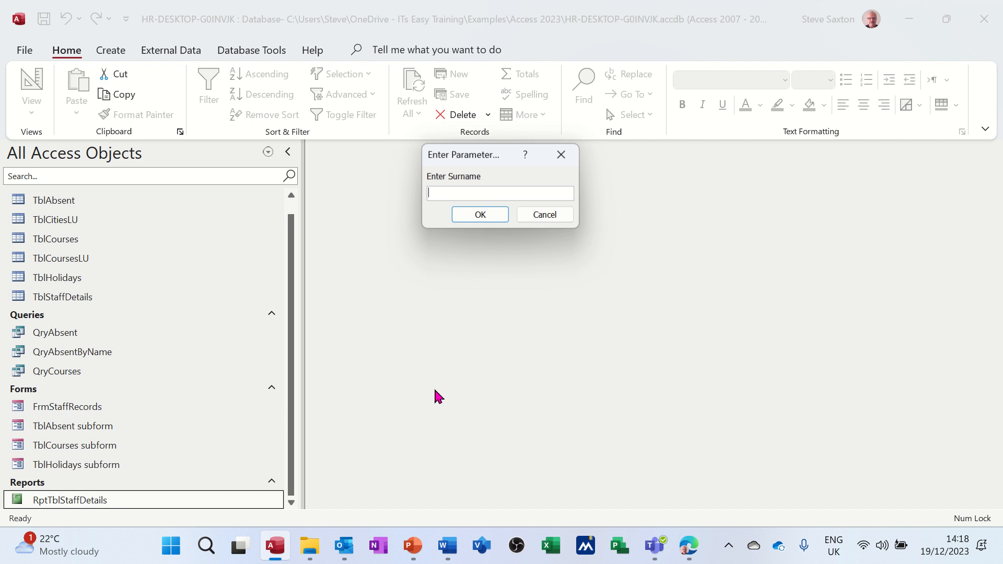
pyautogui.write('man')
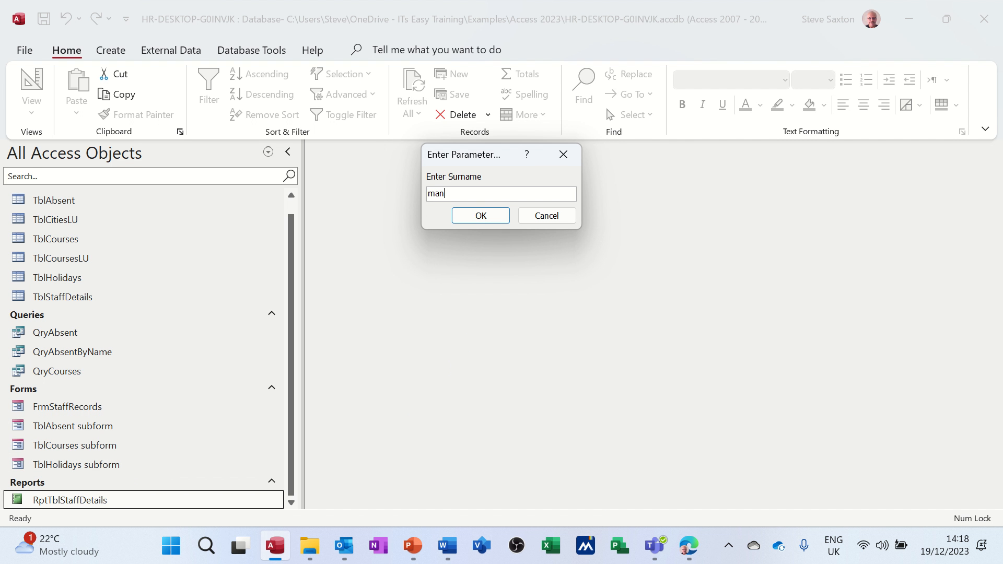
pyautogui.click(480, 215)
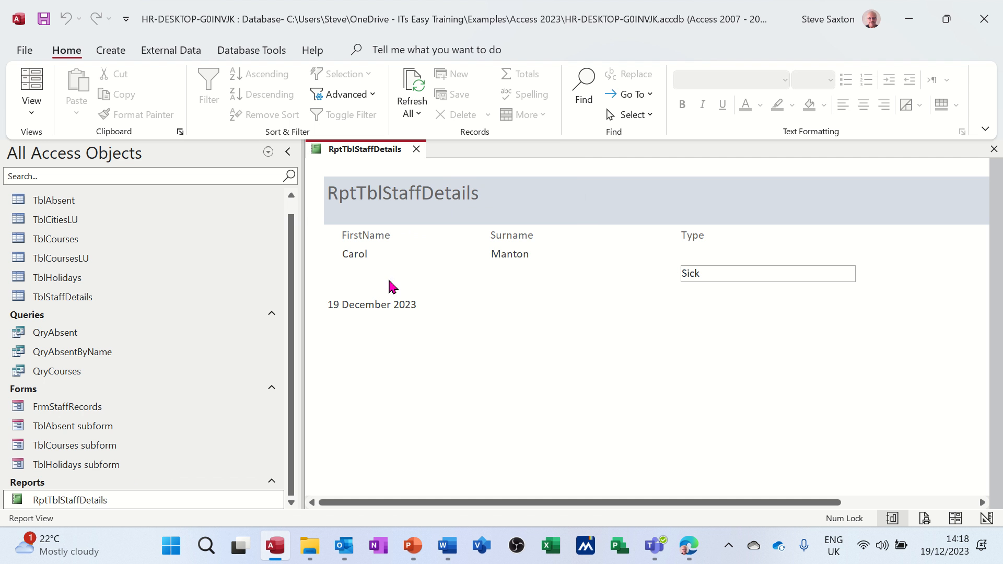
pyautogui.moveTo(627, 483)
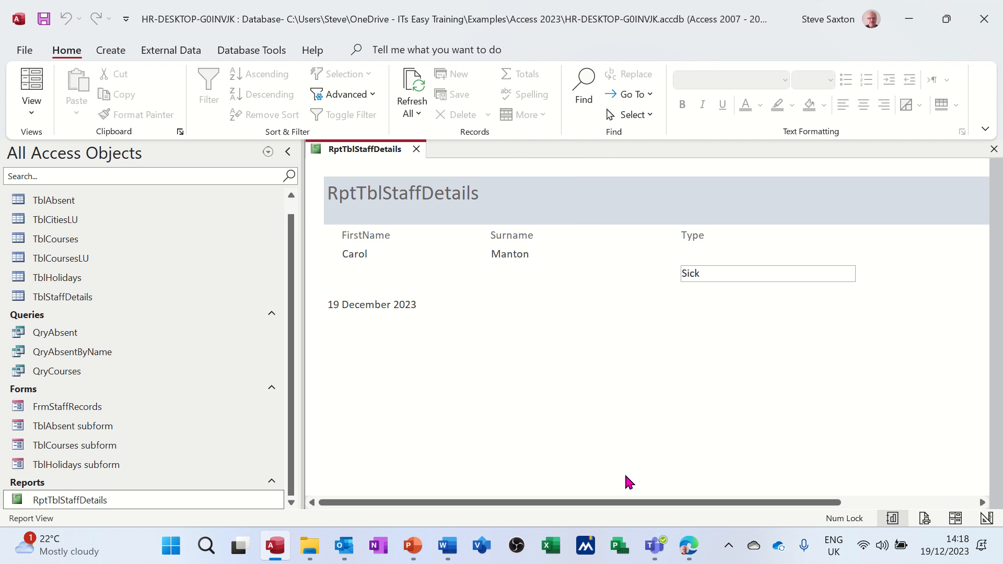
pyautogui.moveTo(573, 488)
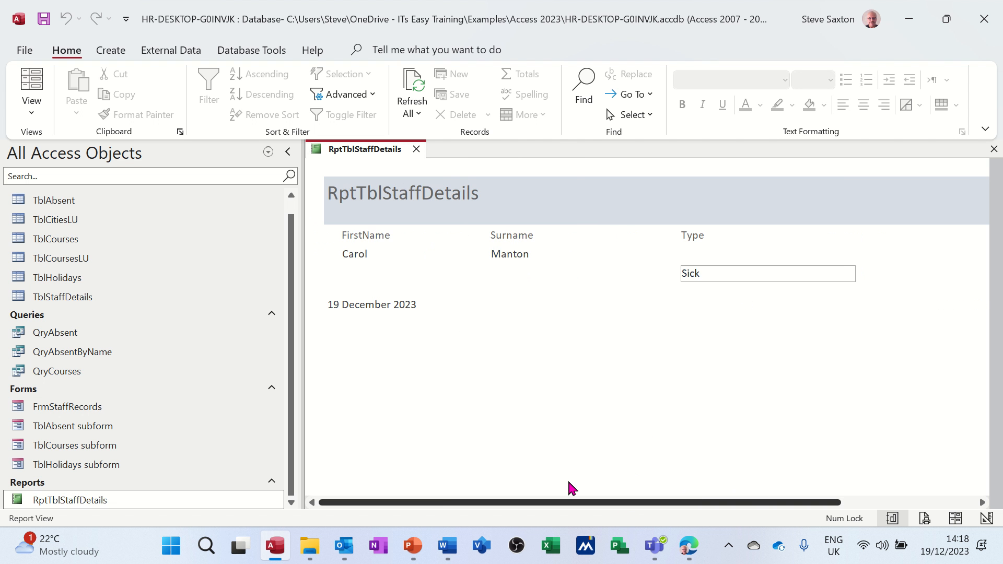
pyautogui.click(416, 149)
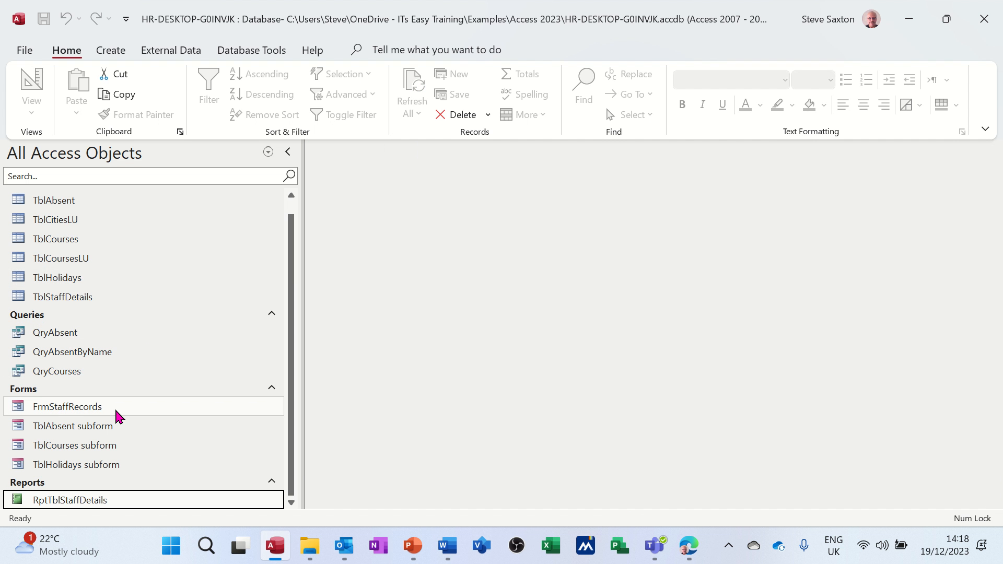
# In FrmStaffRecords, add a Late absence with start and end date 19/12/2023.
pyautogui.doubleClick(66, 406)
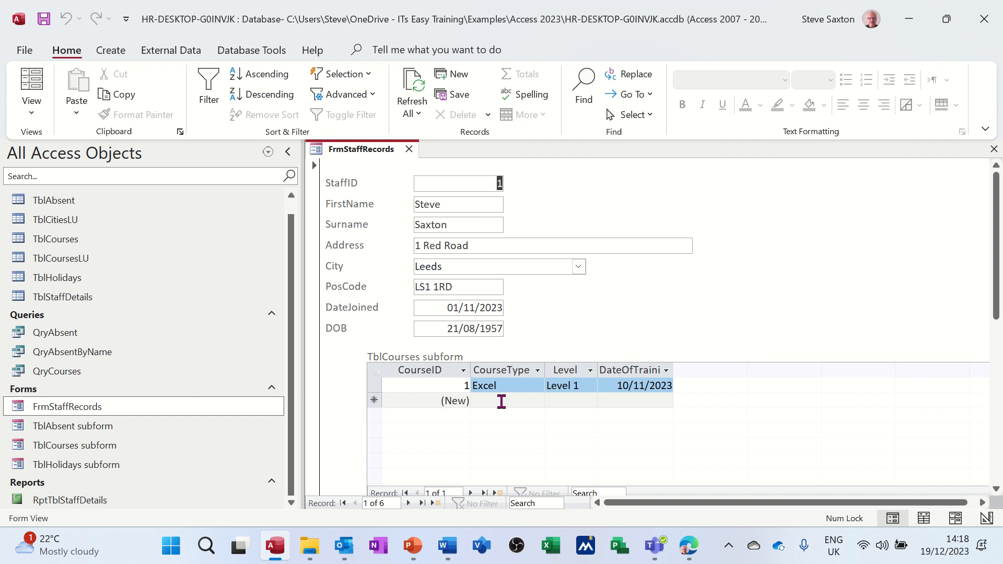
pyautogui.moveTo(968, 258)
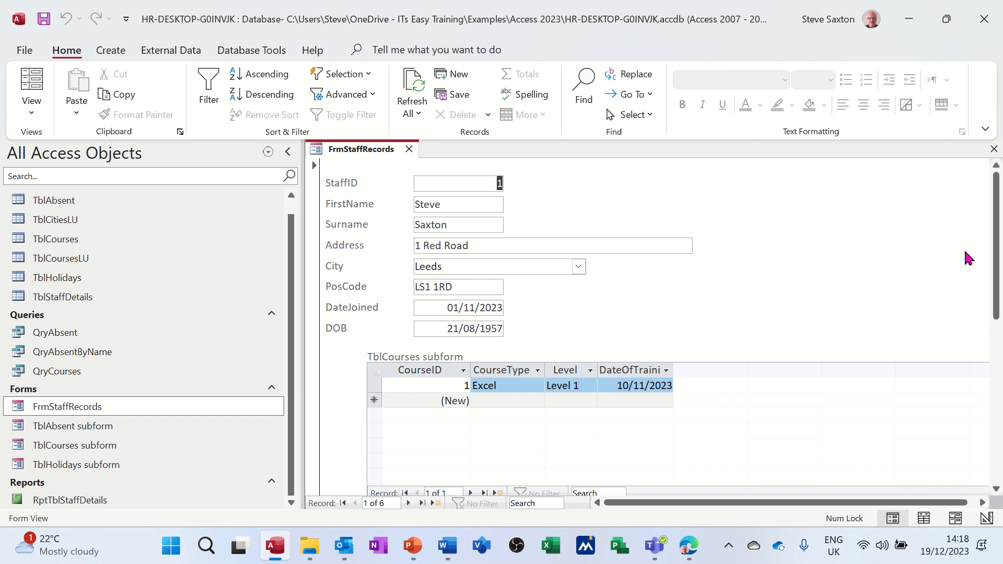
pyautogui.scroll(-3)
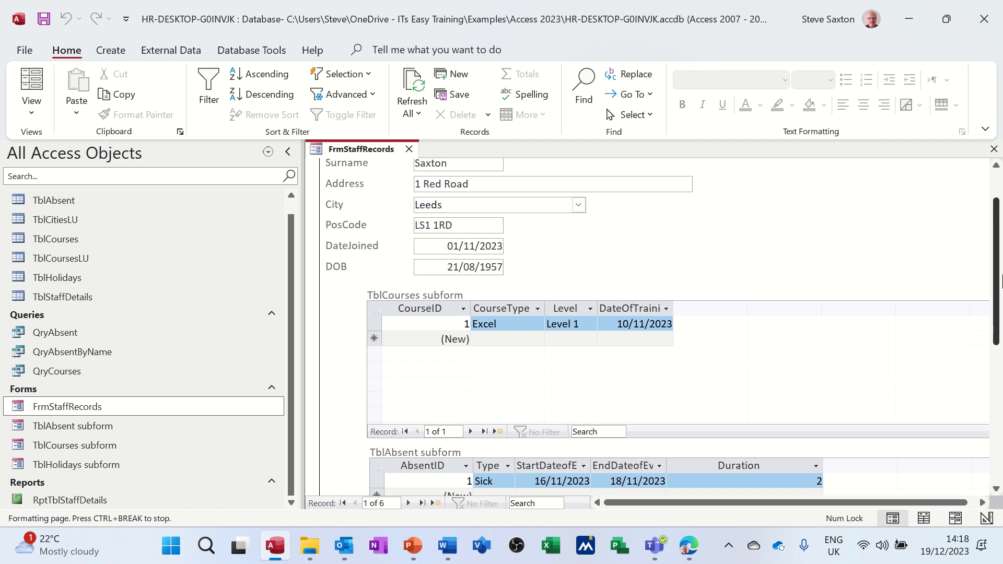
pyautogui.scroll(-3)
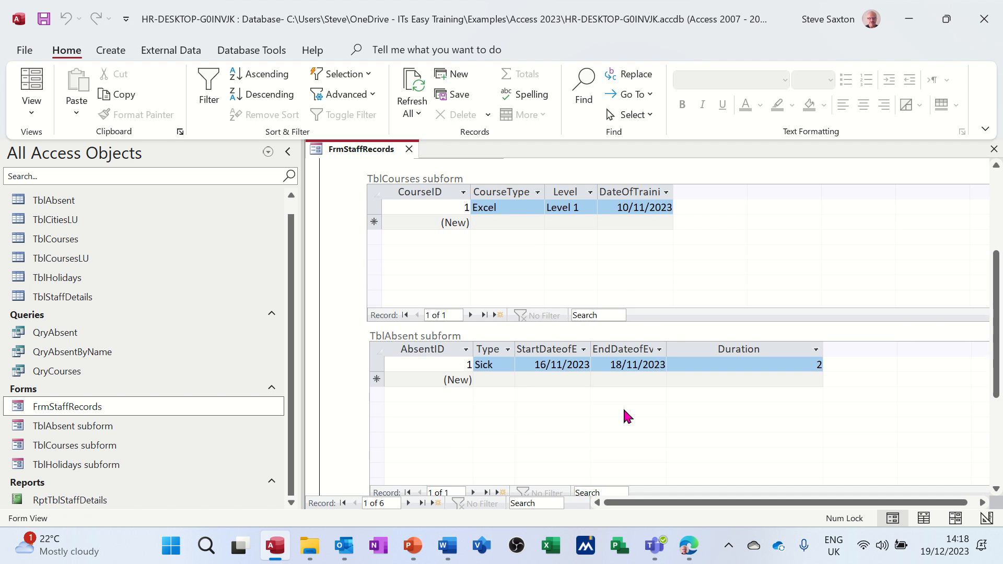
pyautogui.click(491, 379)
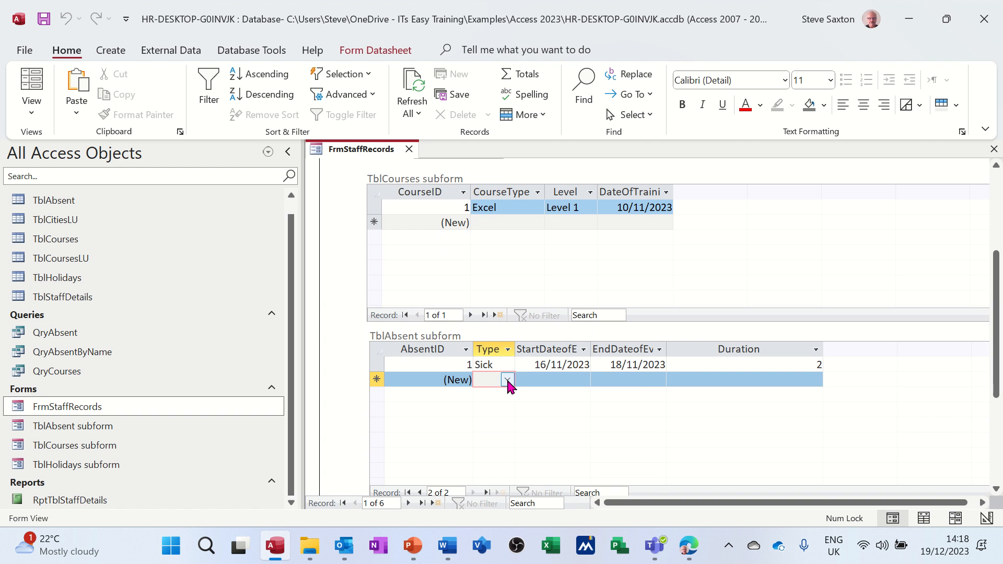
pyautogui.click(507, 380)
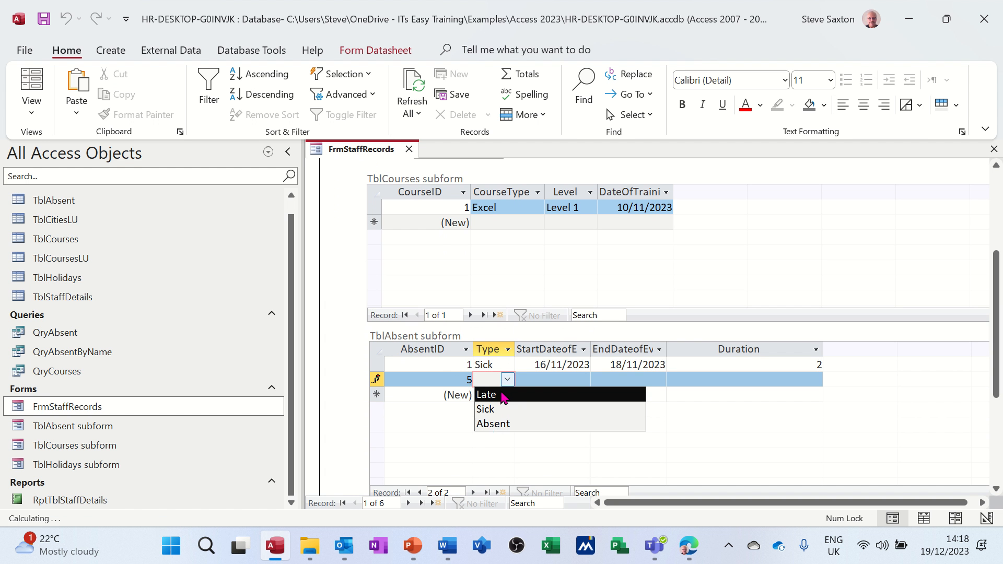
pyautogui.click(486, 395)
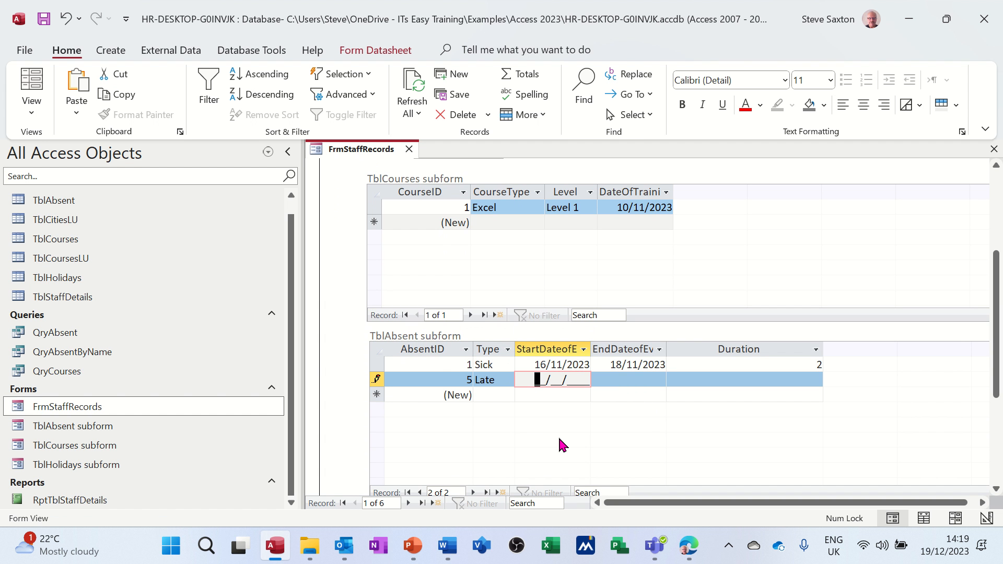
pyautogui.write('19/12/2023')
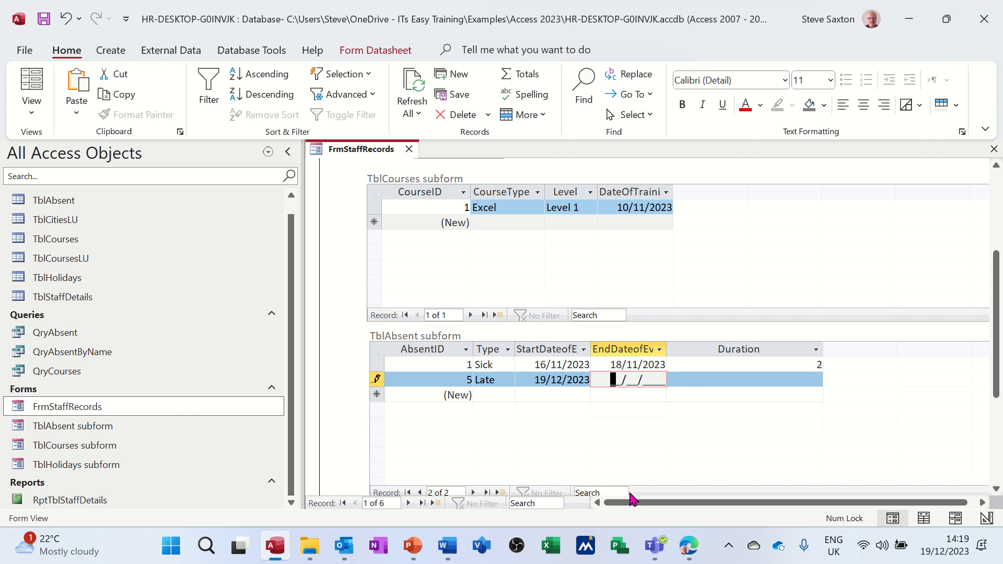
pyautogui.write('19/12/2023')
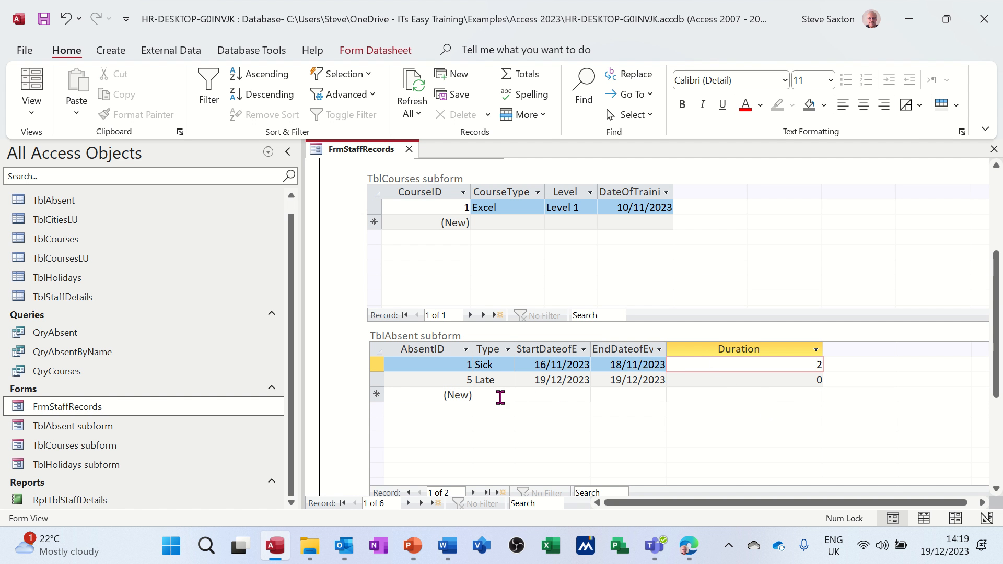
# Add a Sick absence from 18/12/2023 to 19/12/2023, then close FrmStaffRecords.
pyautogui.click(507, 395)
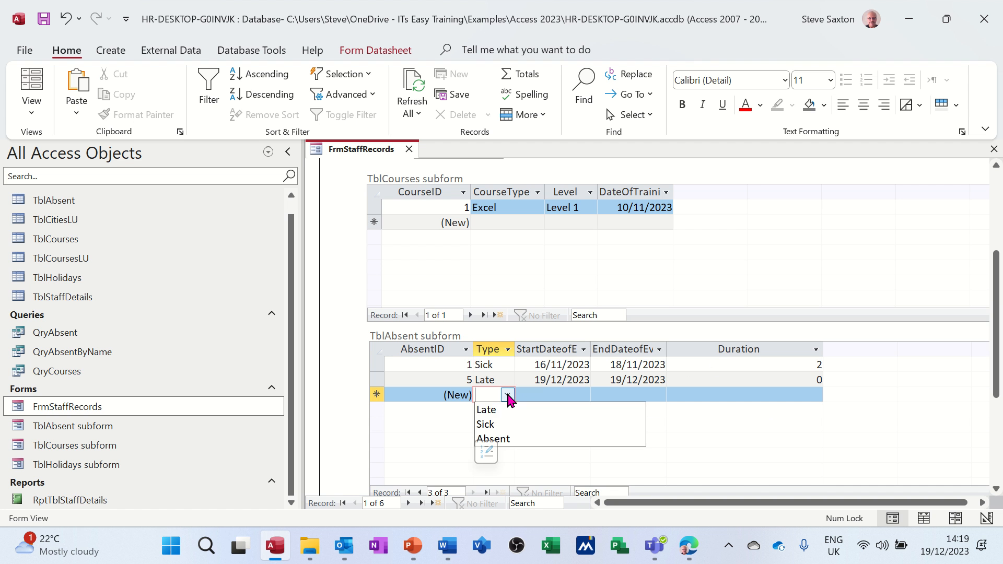
pyautogui.moveTo(505, 425)
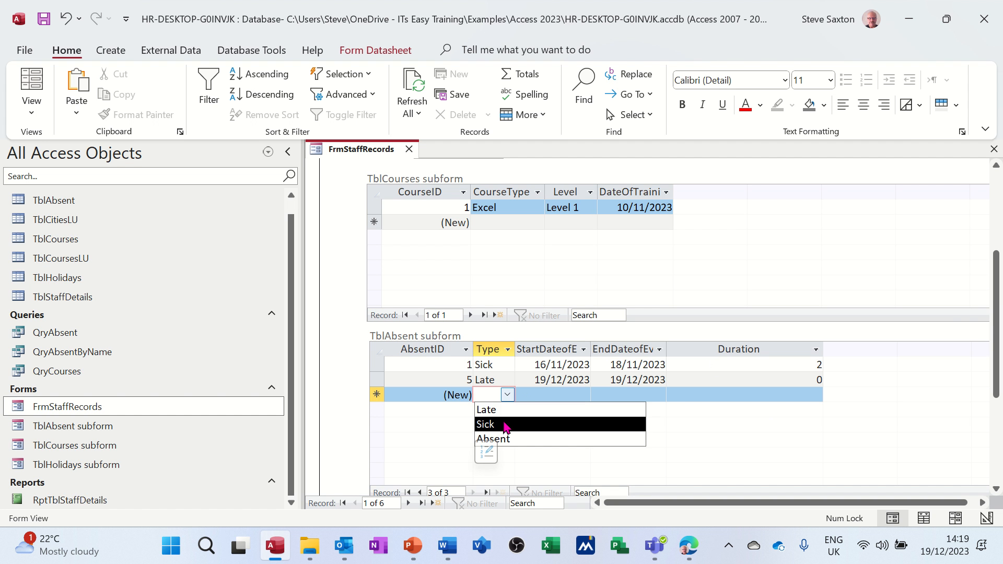
pyautogui.click(485, 424)
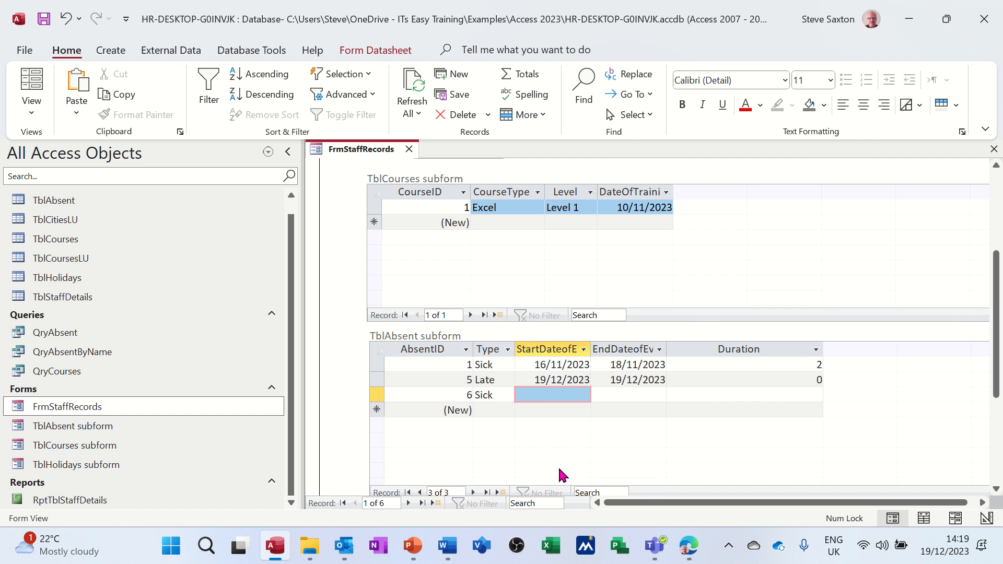
pyautogui.click(492, 395)
pyautogui.write('1')
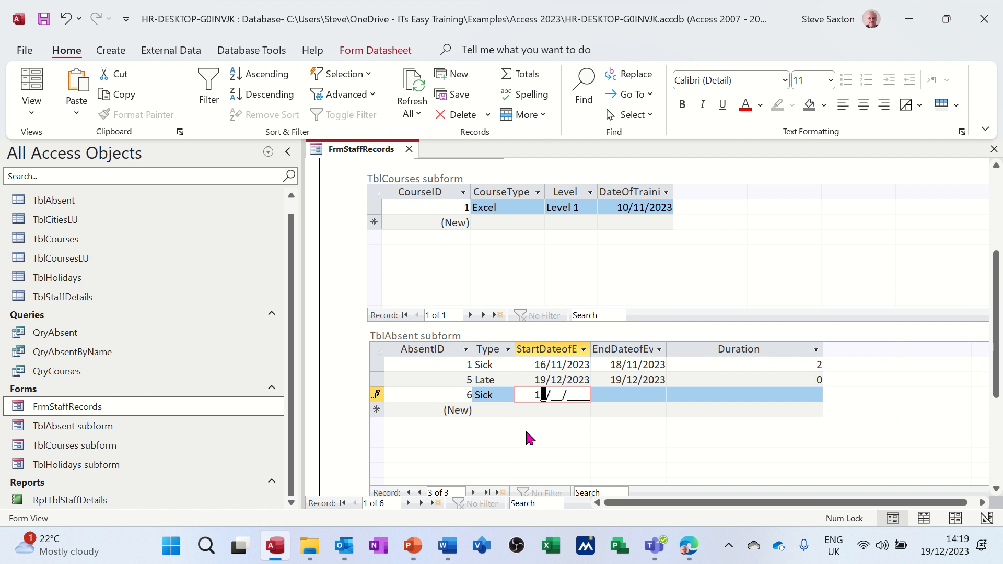
pyautogui.write('8/12/2')
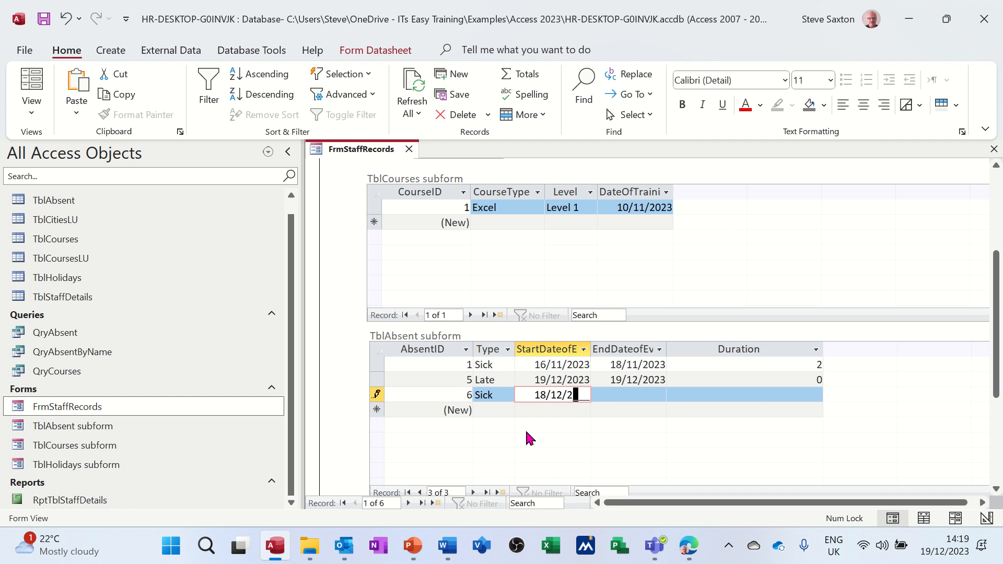
pyautogui.press('Tab')
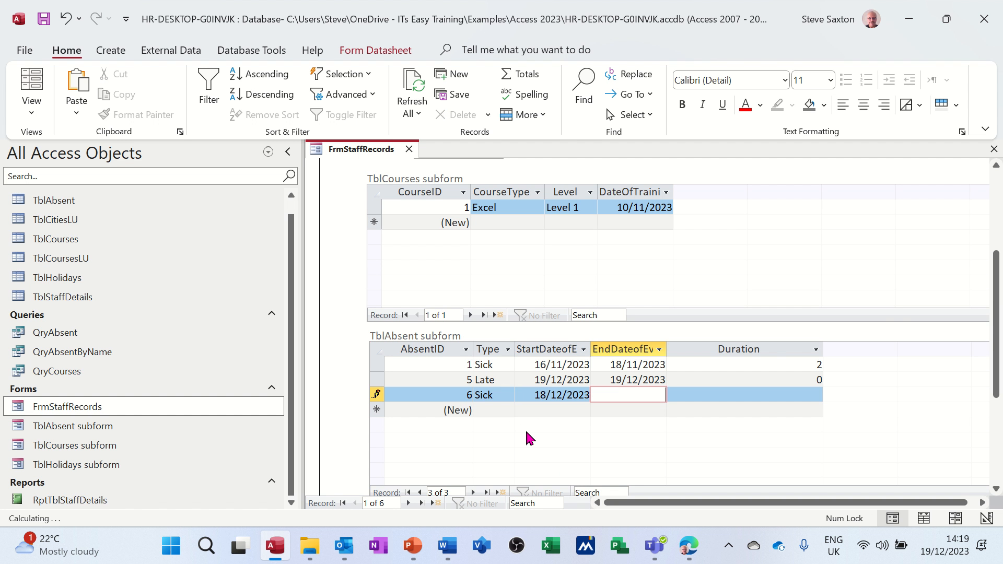
pyautogui.write('19/12/2023')
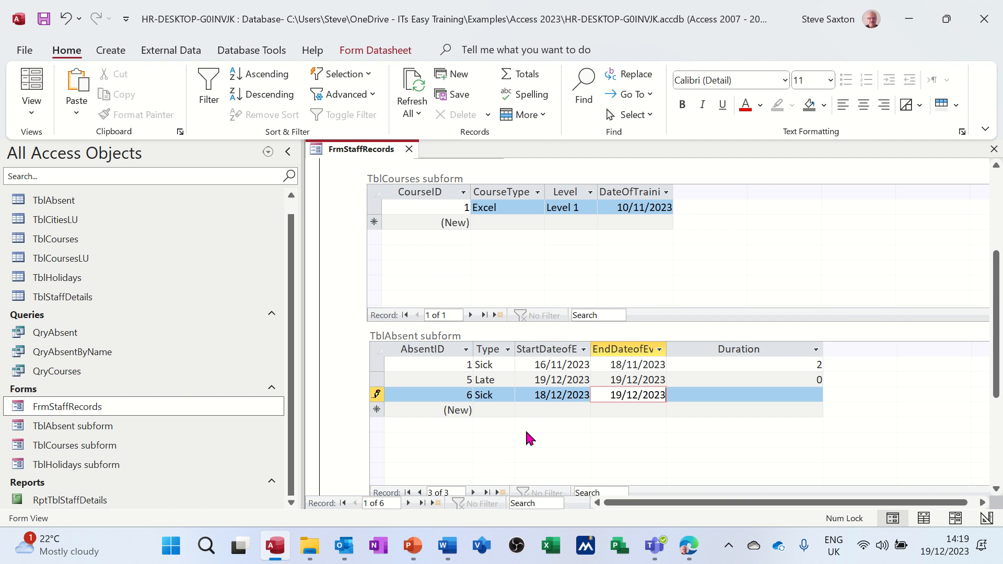
pyautogui.click(742, 394)
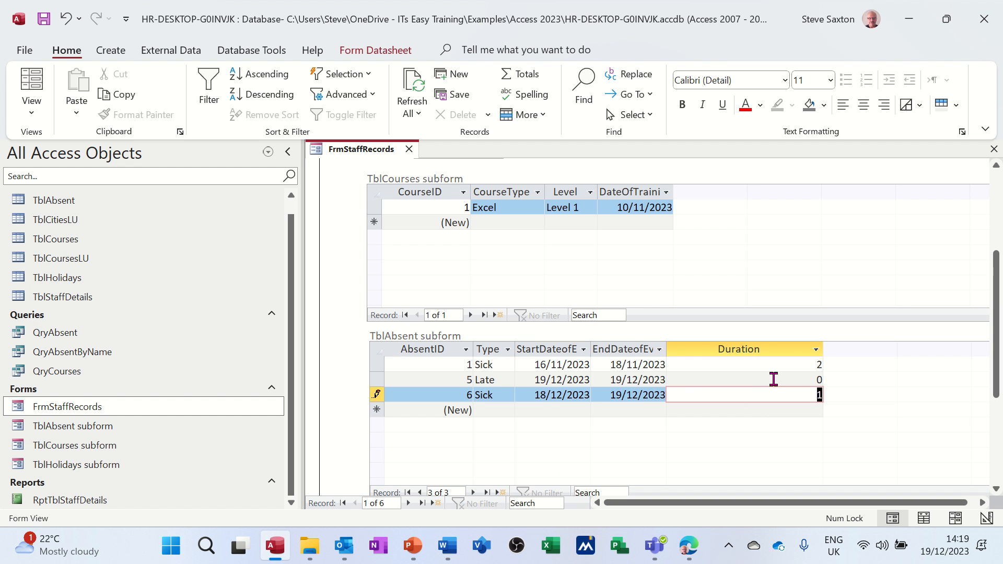
pyautogui.click(762, 380)
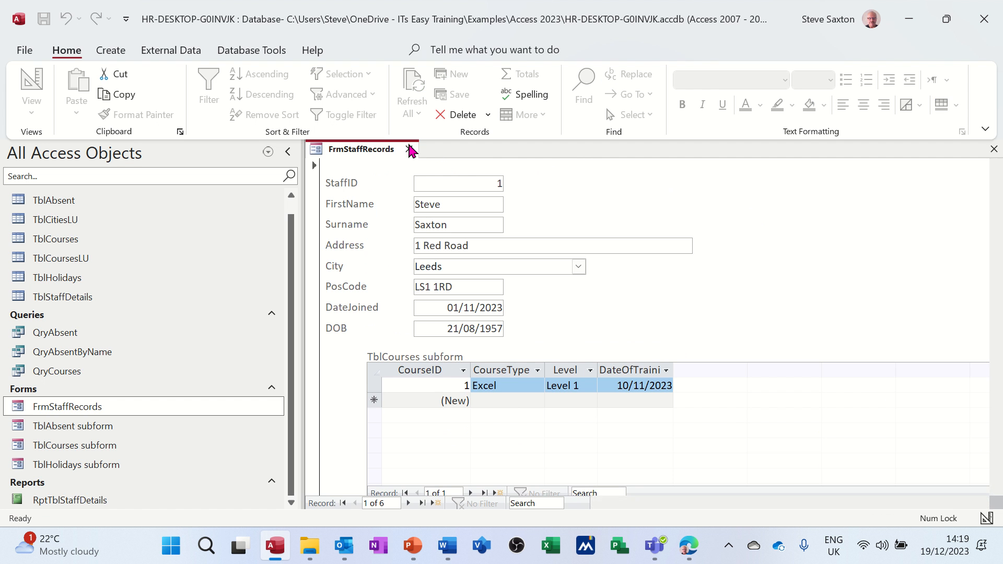
# Rerun RptTblStaffDetails for Saxton, now listing Sick 1, Late 0 and Sick 2.
pyautogui.doubleClick(65, 500)
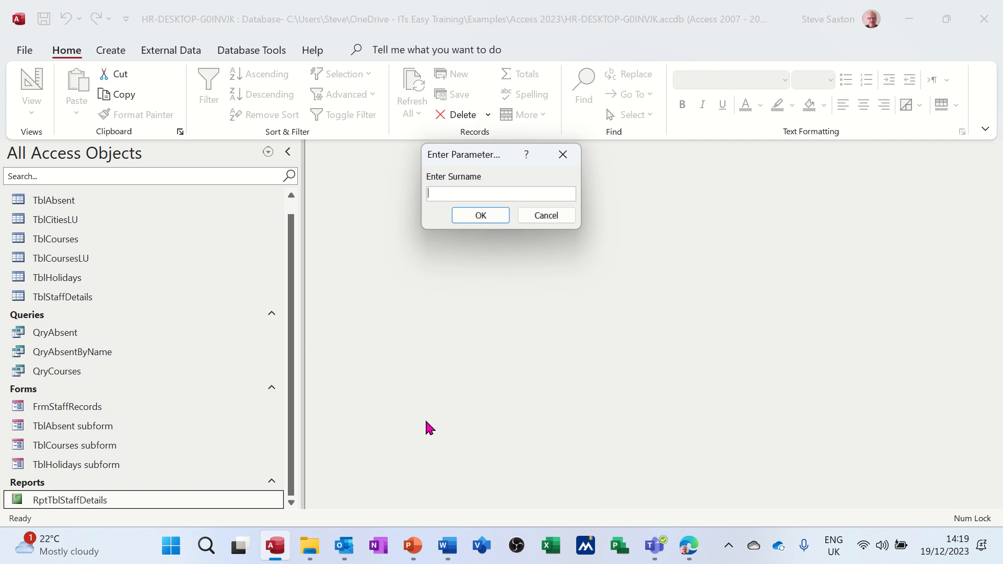
pyautogui.write('saxto')
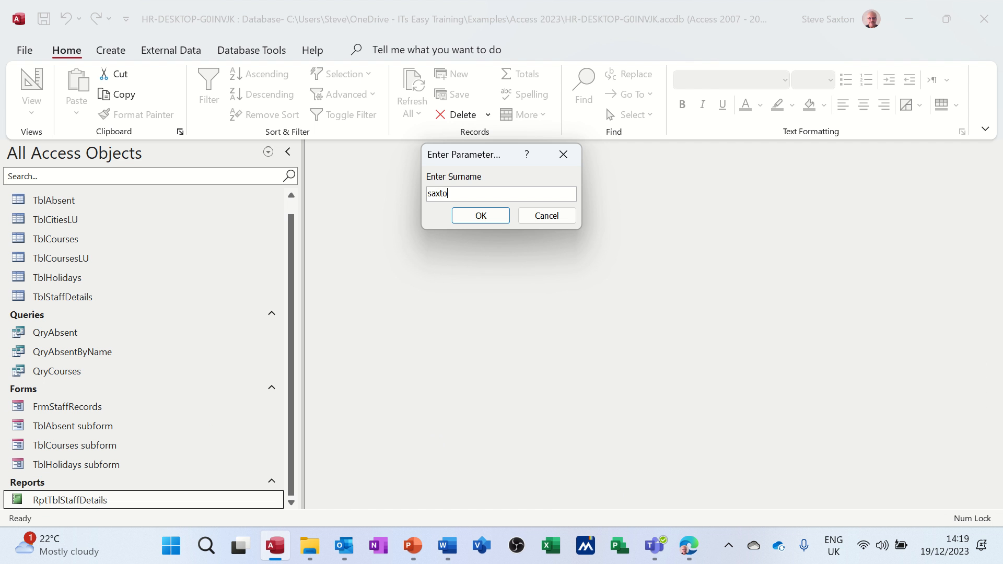
pyautogui.click(480, 215)
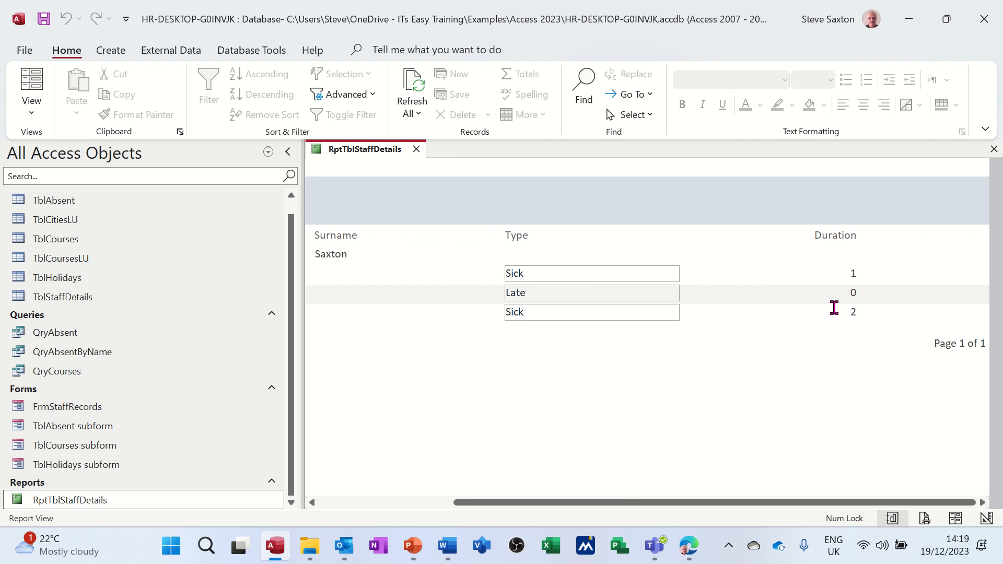
pyautogui.moveTo(625, 462)
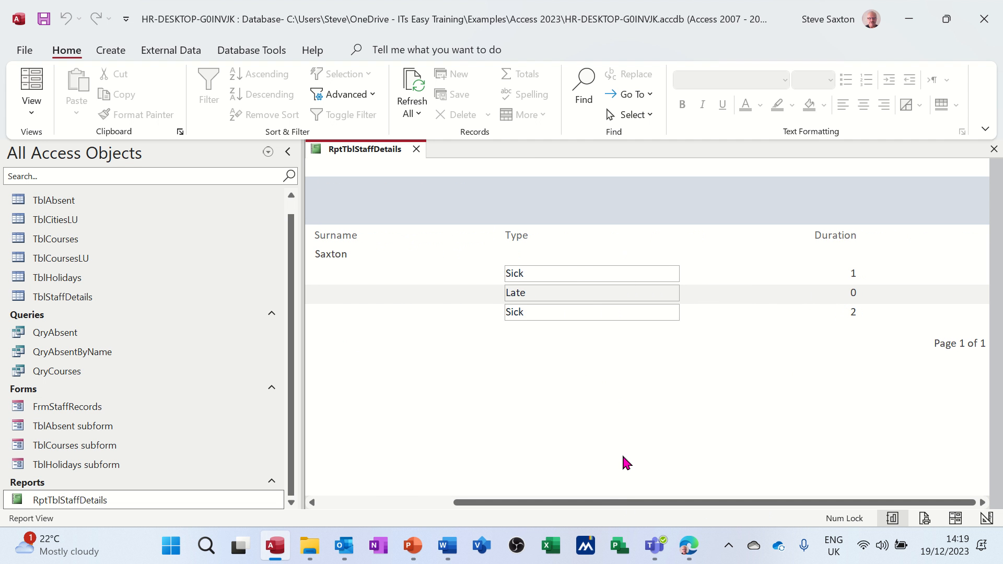
pyautogui.moveTo(415, 151)
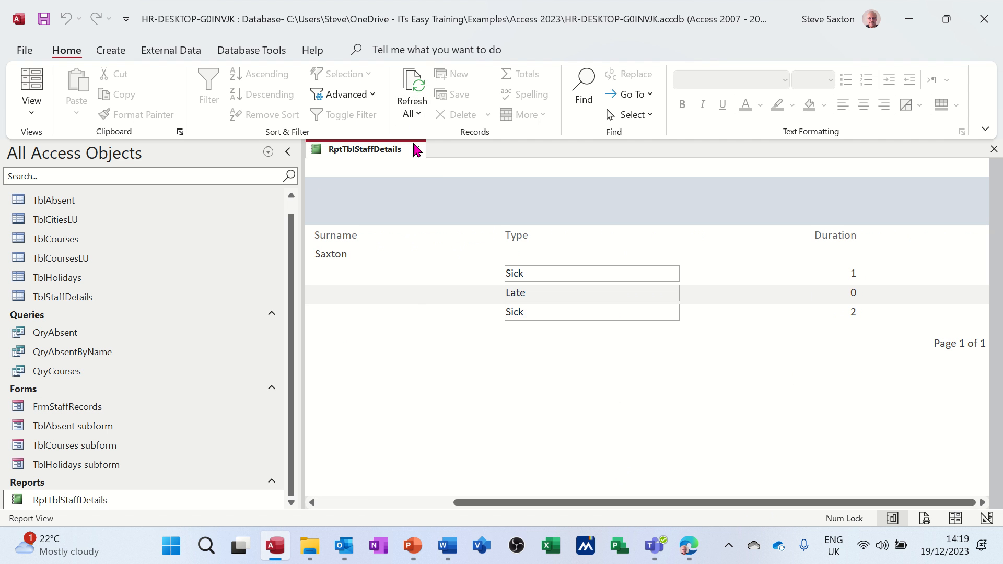